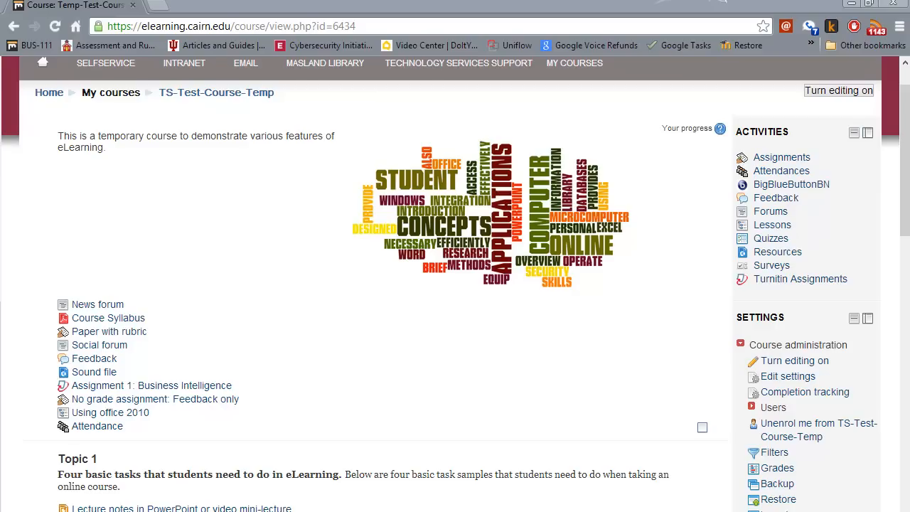
{"action": "mouse_move", "coordinate": [253, 220]}
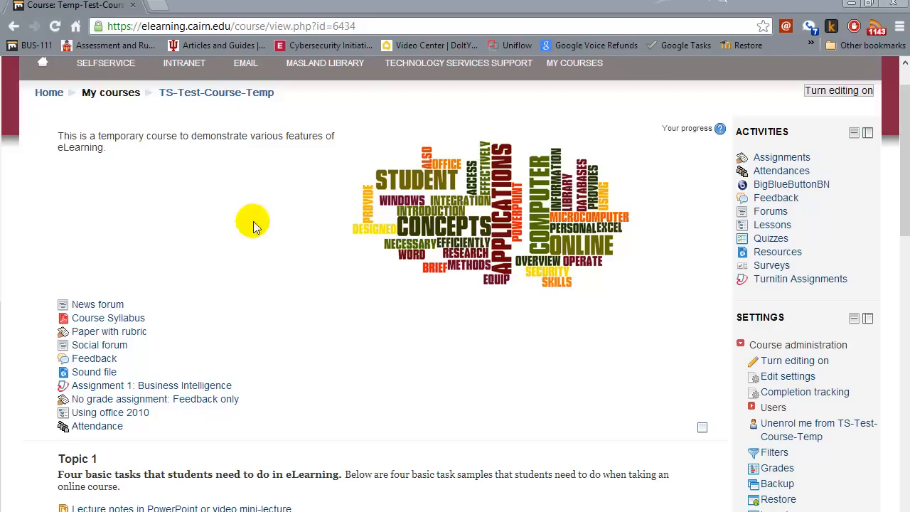
{"action": "mouse_move", "coordinate": [774, 406]}
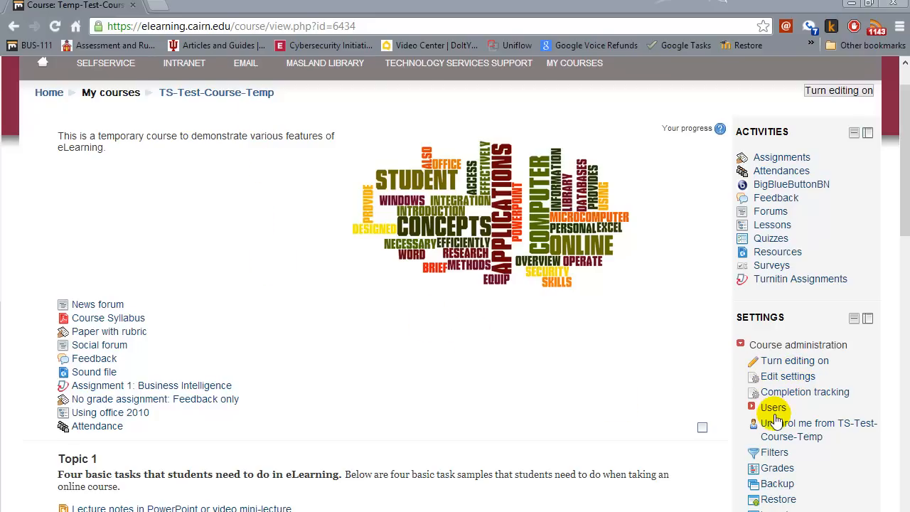
{"action": "mouse_move", "coordinate": [750, 397]}
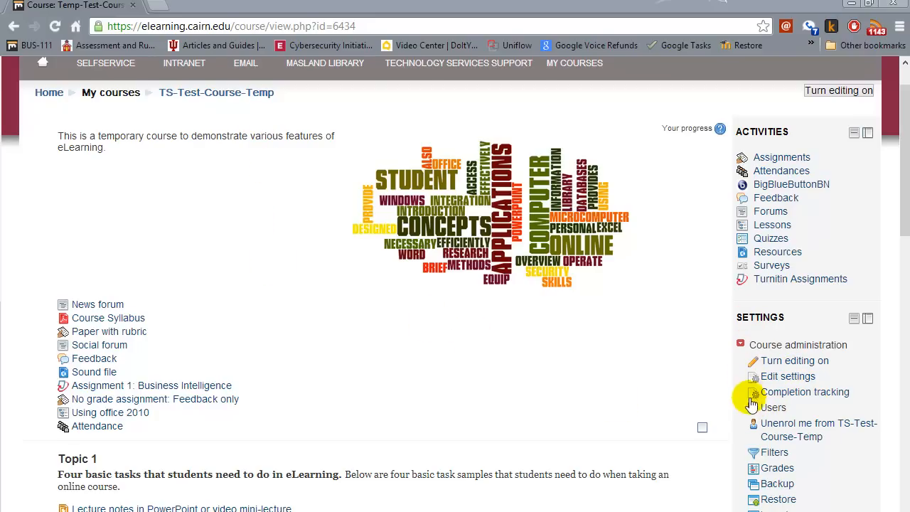
{"action": "mouse_move", "coordinate": [773, 406]}
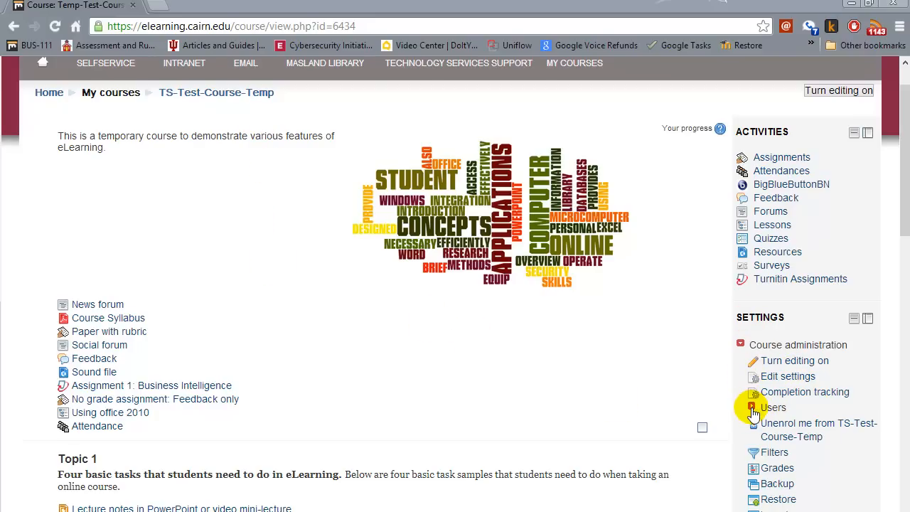
Expand the course's Users administration entries in the Settings block.
{"action": "left_click", "coordinate": [773, 406]}
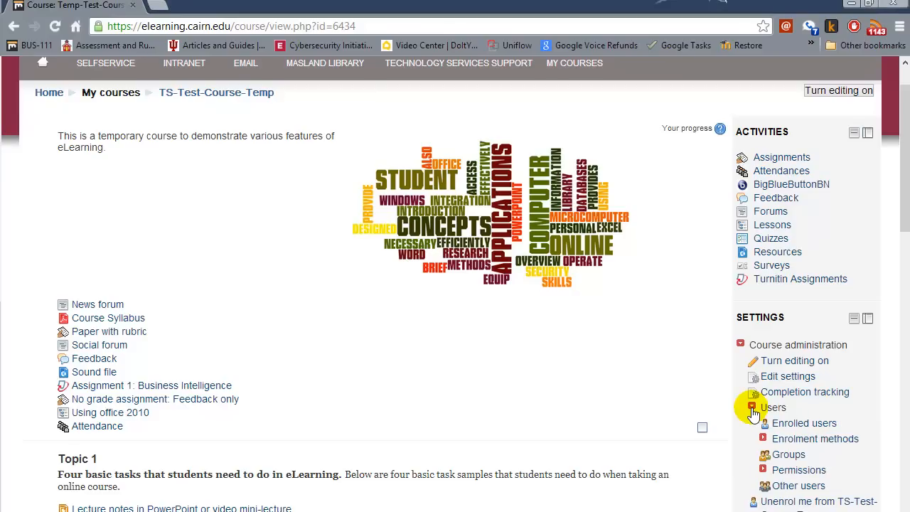
{"action": "mouse_move", "coordinate": [787, 455]}
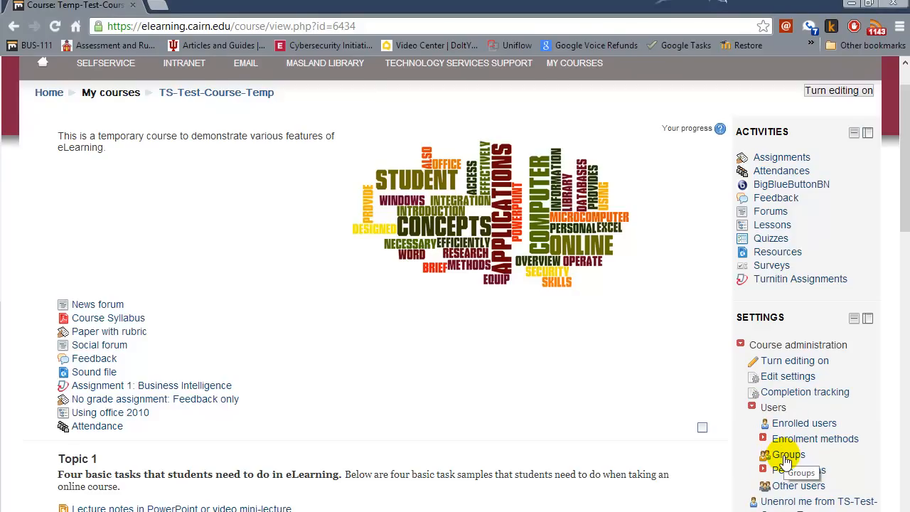
On the course Groups page, create and save a new group named Group 1.
{"action": "left_click", "coordinate": [787, 455]}
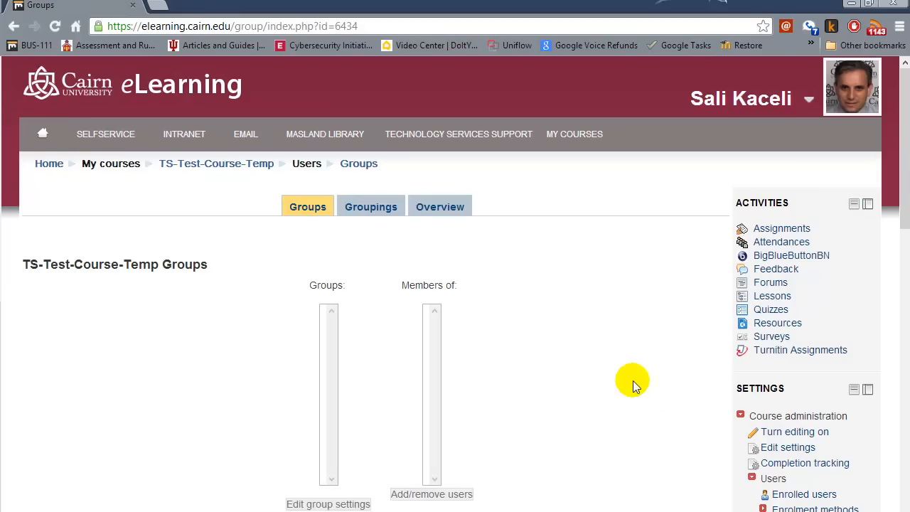
{"action": "scroll", "scroll_direction": "down", "scroll_amount": 3}
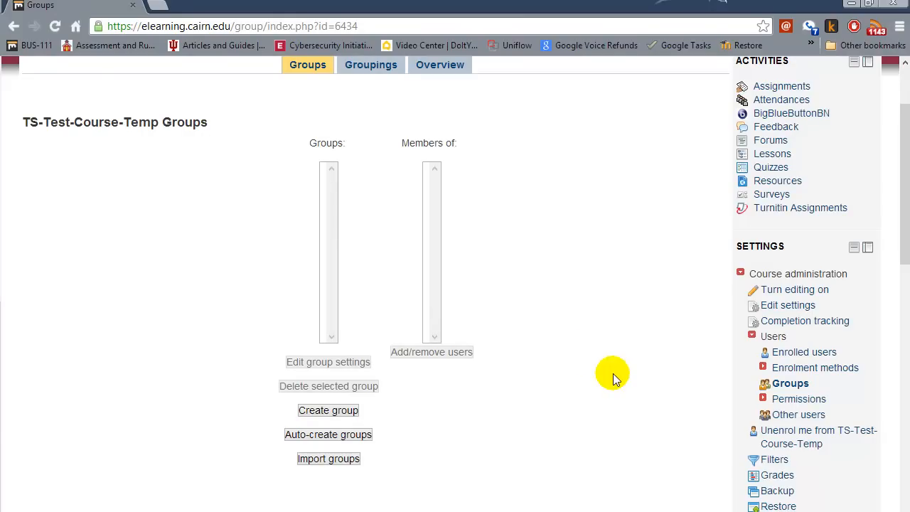
{"action": "mouse_move", "coordinate": [327, 409]}
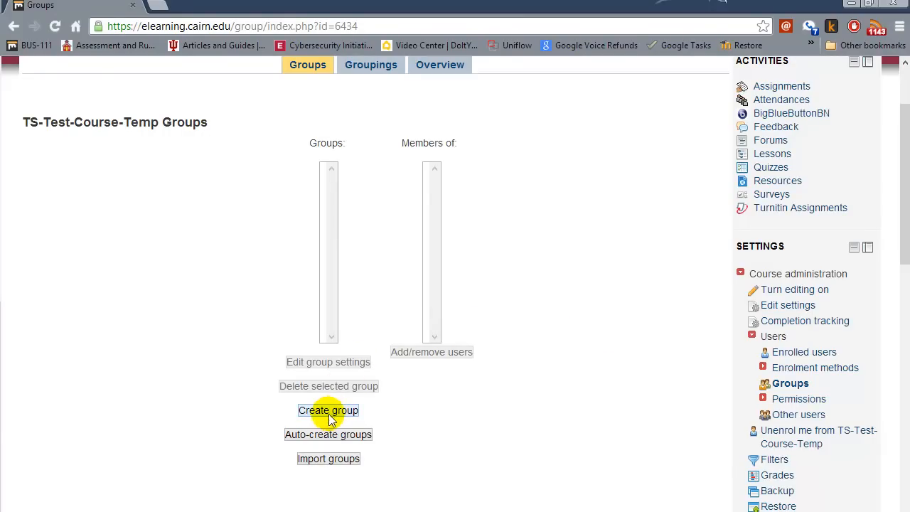
{"action": "left_click", "coordinate": [327, 409]}
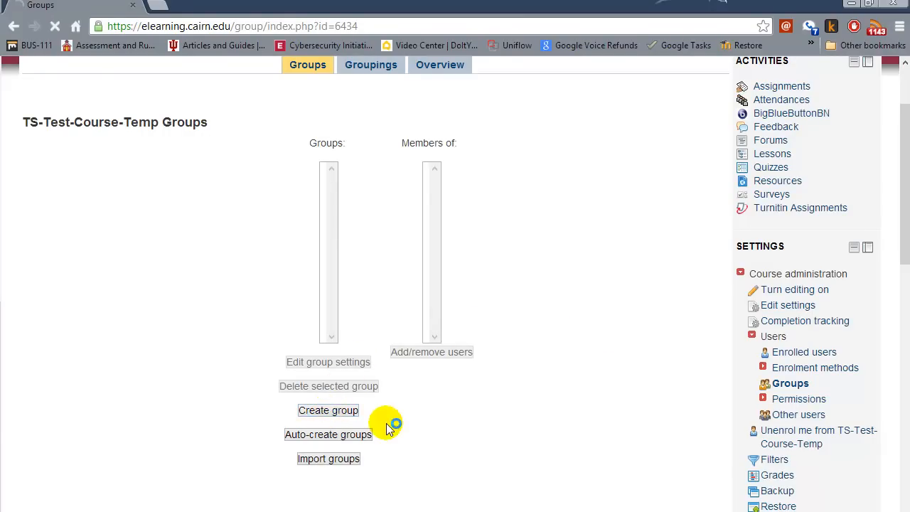
{"action": "left_click", "coordinate": [327, 409]}
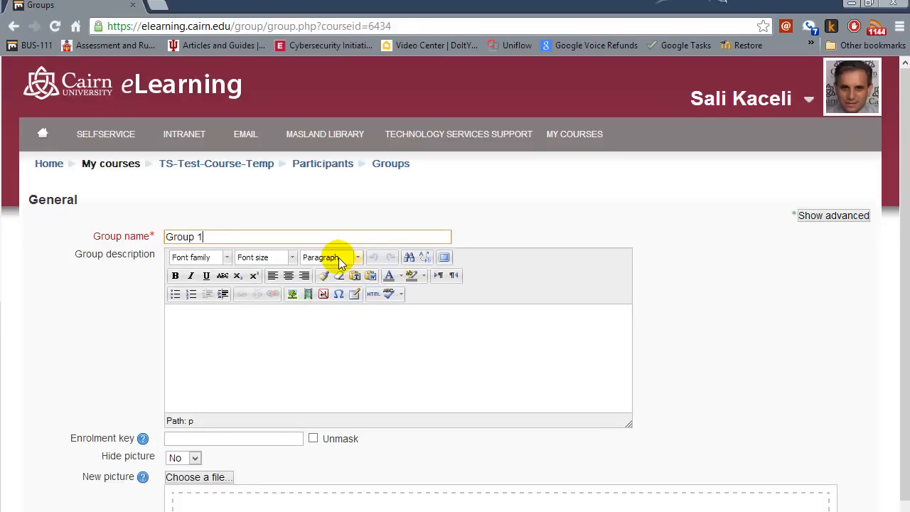
{"action": "scroll", "scroll_direction": "down", "scroll_amount": 3}
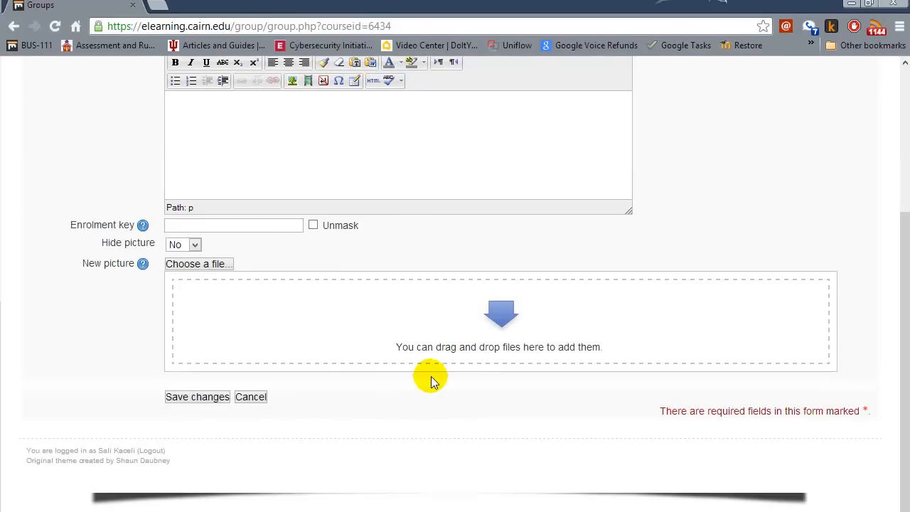
{"action": "mouse_move", "coordinate": [206, 396]}
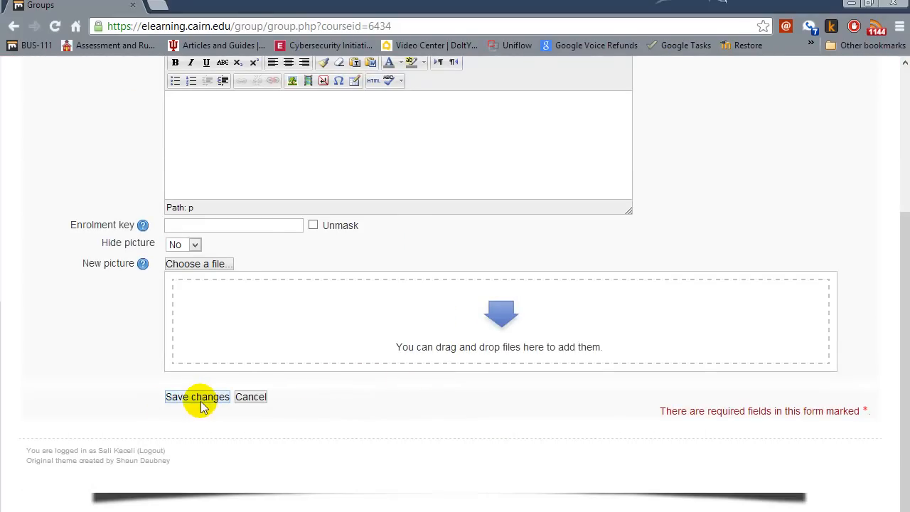
{"action": "left_click", "coordinate": [196, 397]}
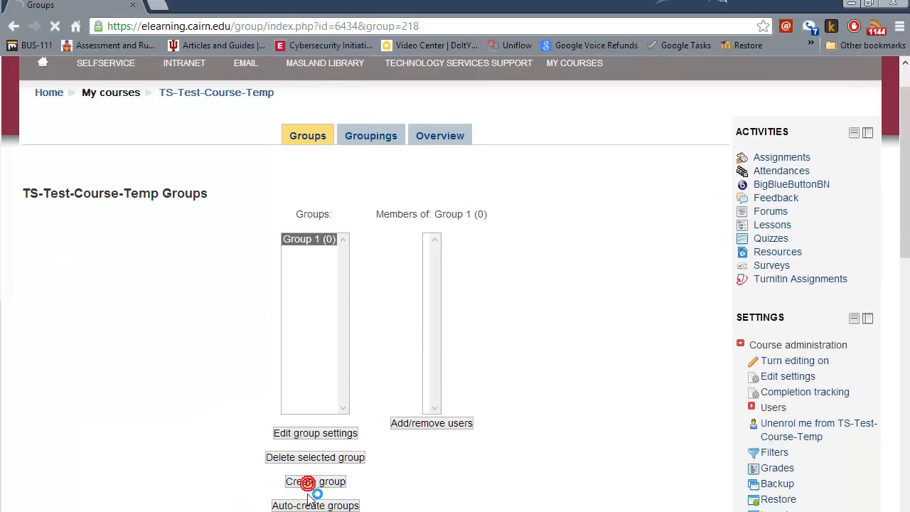
Start a second group and enter its name in the new-group form.
{"action": "left_click", "coordinate": [315, 481]}
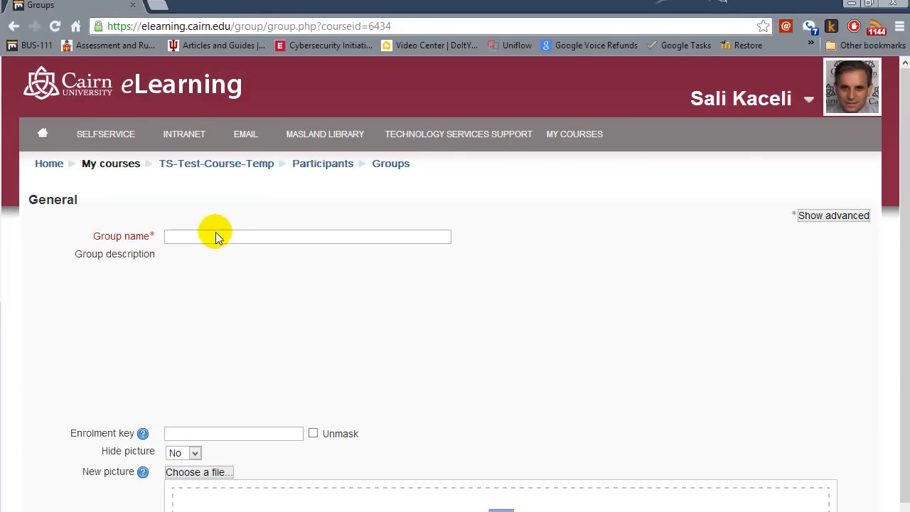
{"action": "type", "text": "Group"}
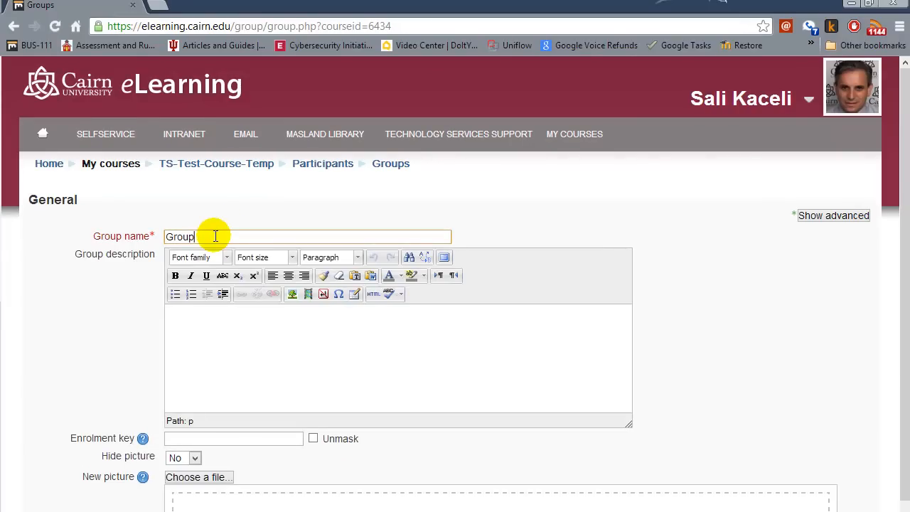
{"action": "scroll", "scroll_direction": "down", "scroll_amount": 3}
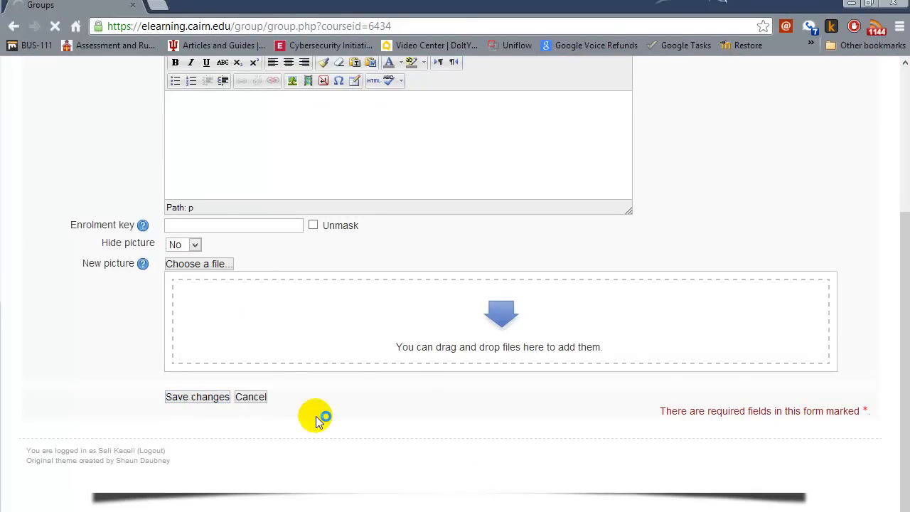
Save the second group and go to Add/remove users for Group 1.
{"action": "left_click", "coordinate": [196, 397]}
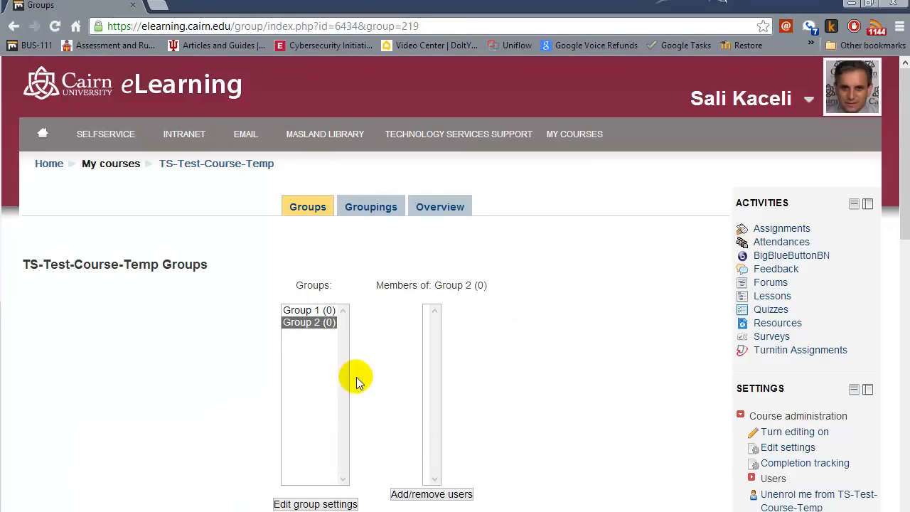
{"action": "left_click", "coordinate": [308, 310]}
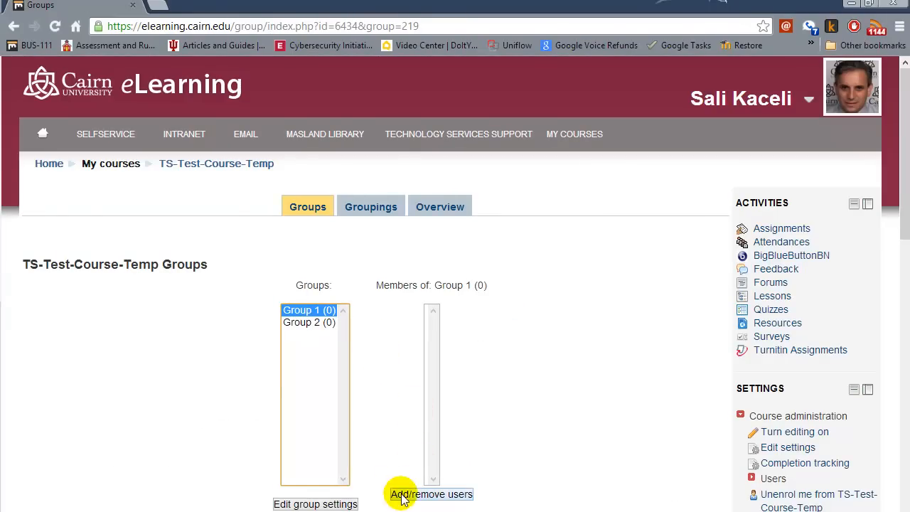
{"action": "mouse_move", "coordinate": [302, 310]}
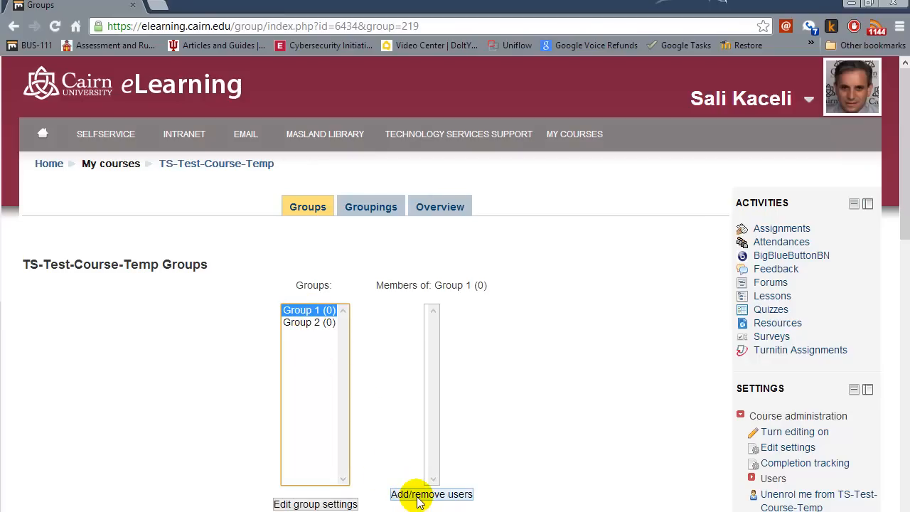
{"action": "left_click", "coordinate": [432, 493]}
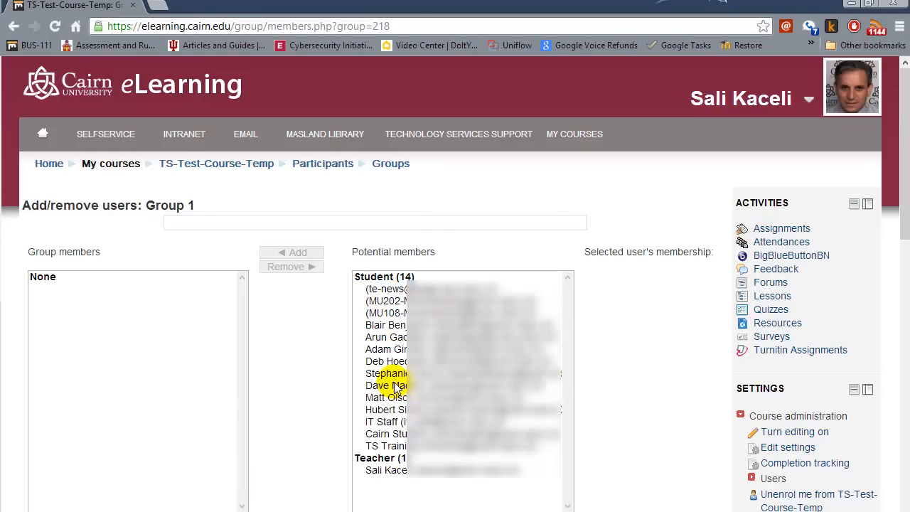
{"action": "mouse_move", "coordinate": [392, 258]}
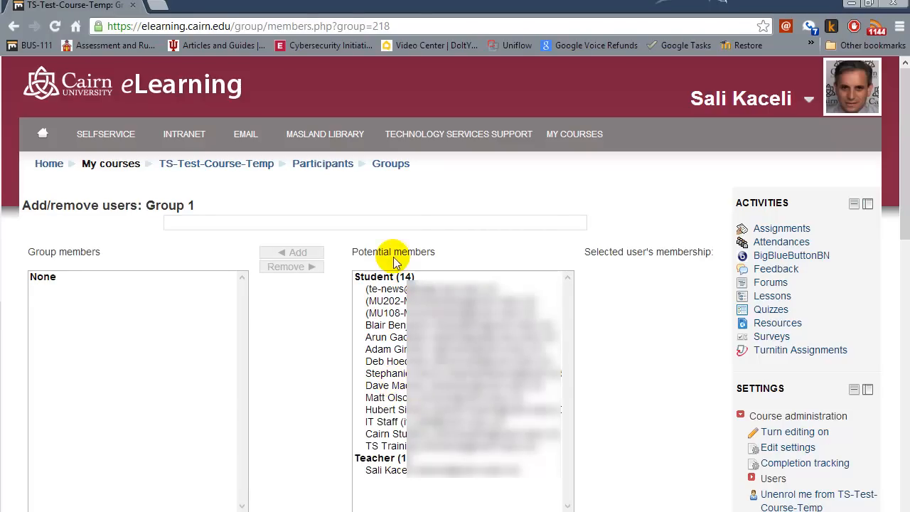
Add the first potential student to Group 1 and begin selecting more students.
{"action": "left_click", "coordinate": [387, 289]}
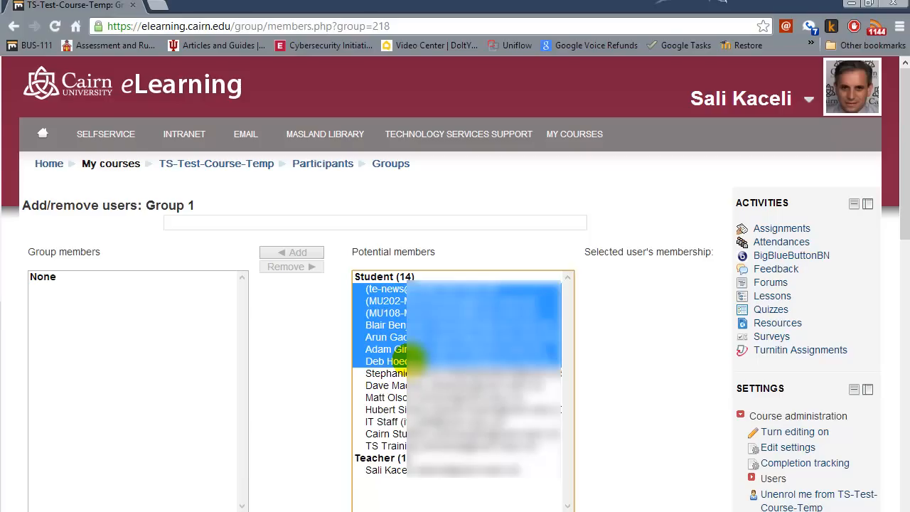
{"action": "left_click", "coordinate": [387, 288]}
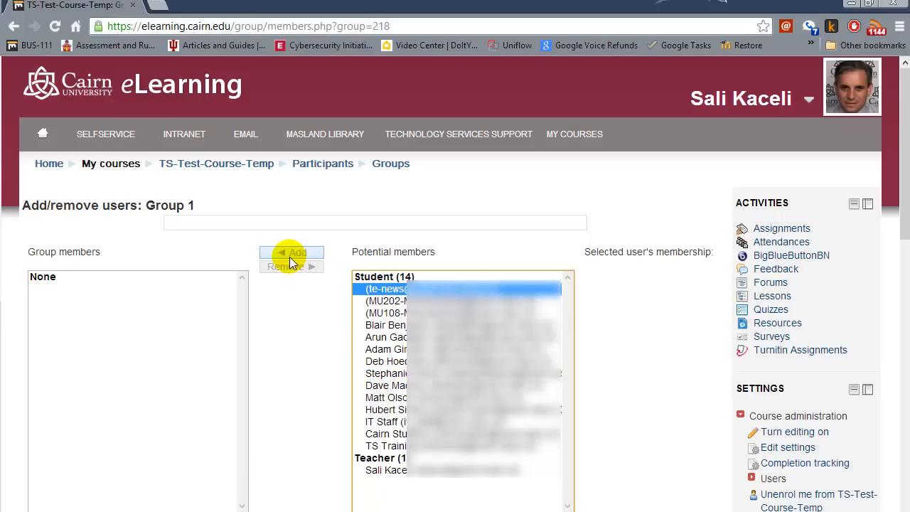
{"action": "left_click", "coordinate": [292, 253]}
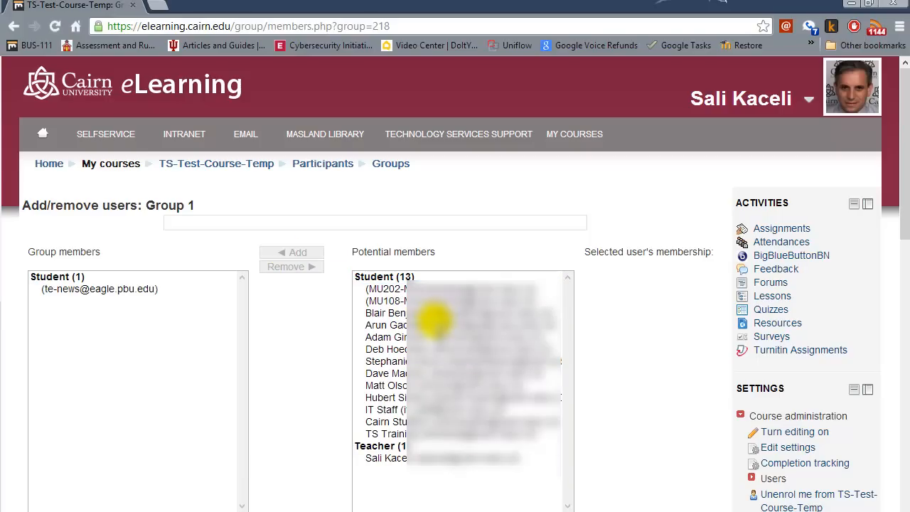
{"action": "mouse_move", "coordinate": [419, 284]}
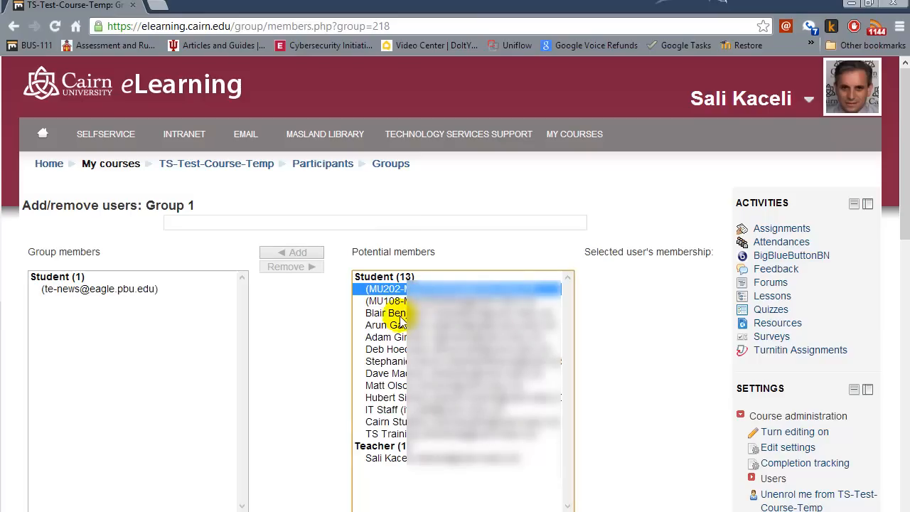
{"action": "left_click", "coordinate": [387, 372]}
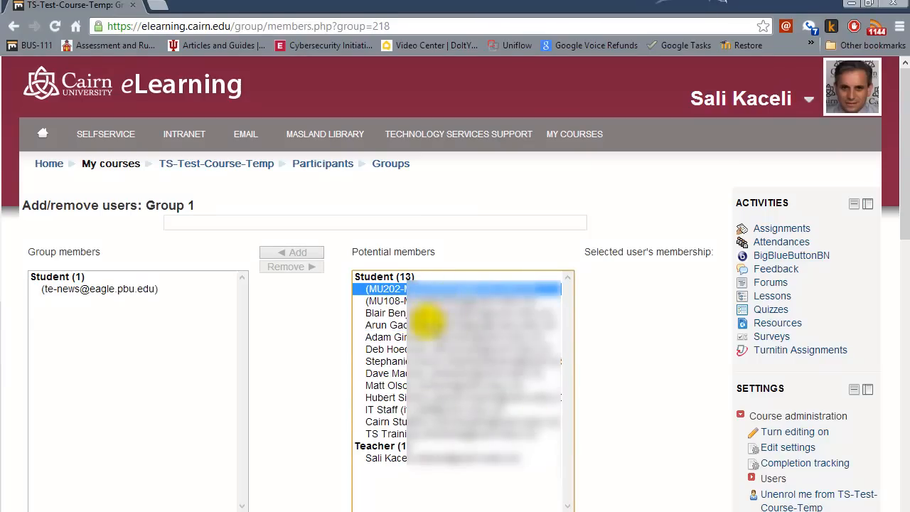
{"action": "mouse_move", "coordinate": [427, 348]}
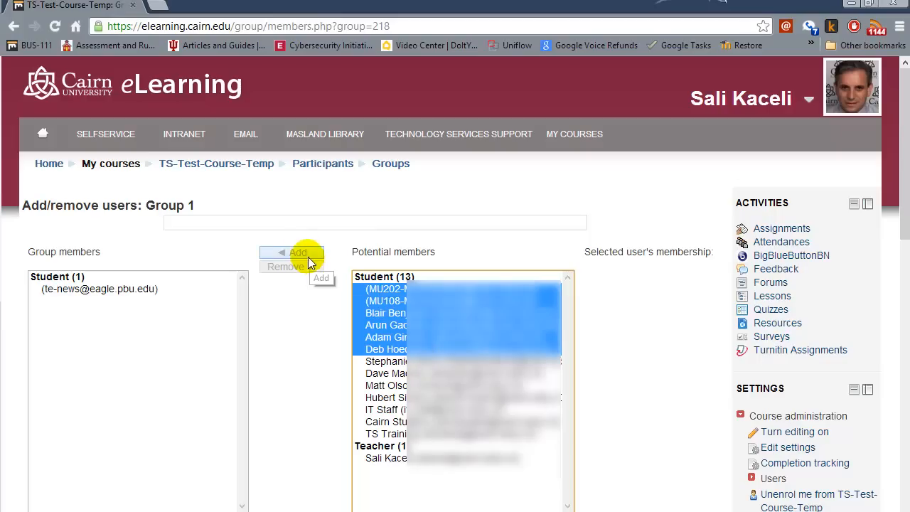
{"action": "mouse_move", "coordinate": [397, 293]}
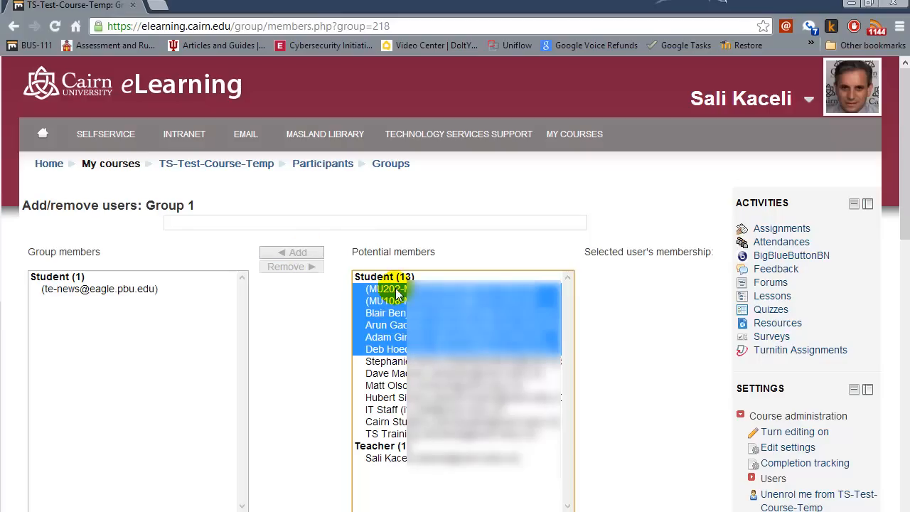
{"action": "mouse_move", "coordinate": [398, 361]}
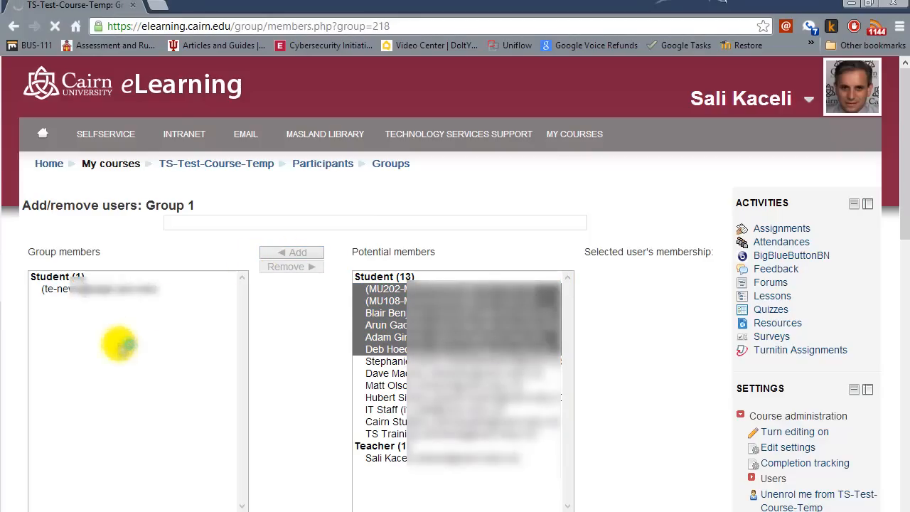
Add the selected students to Group 1, then go to Group 2's membership page.
{"action": "left_click", "coordinate": [291, 253]}
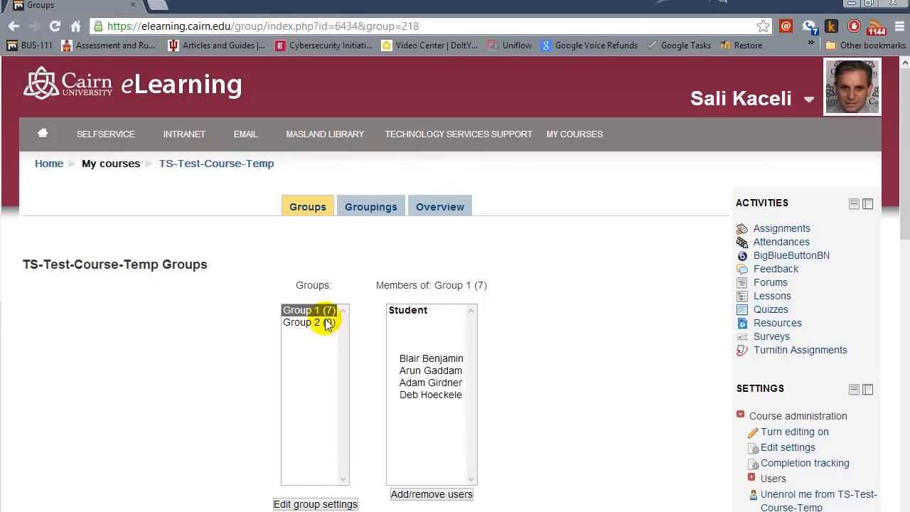
{"action": "left_click", "coordinate": [309, 321]}
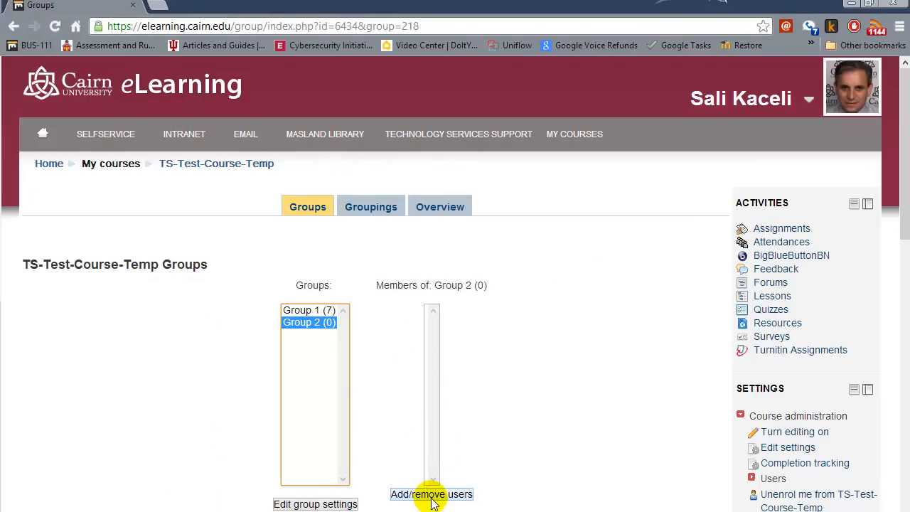
{"action": "left_click", "coordinate": [432, 495]}
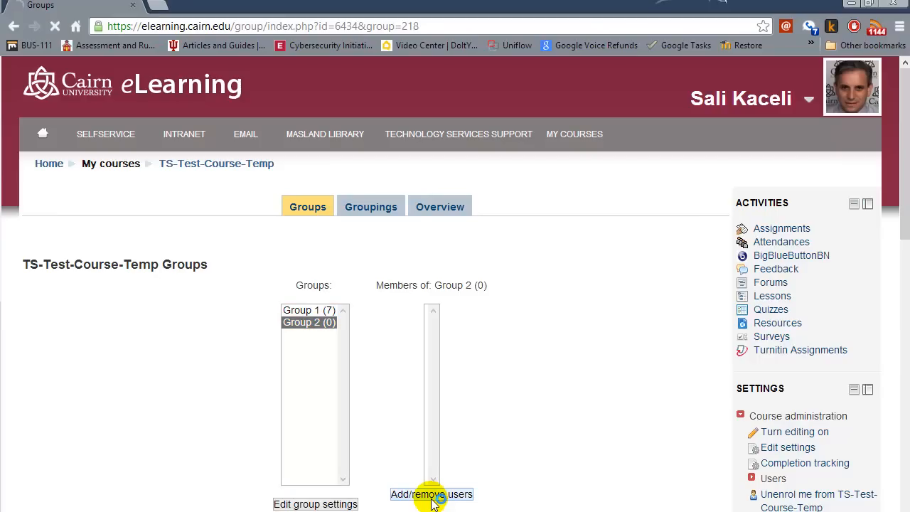
{"action": "left_click", "coordinate": [432, 495]}
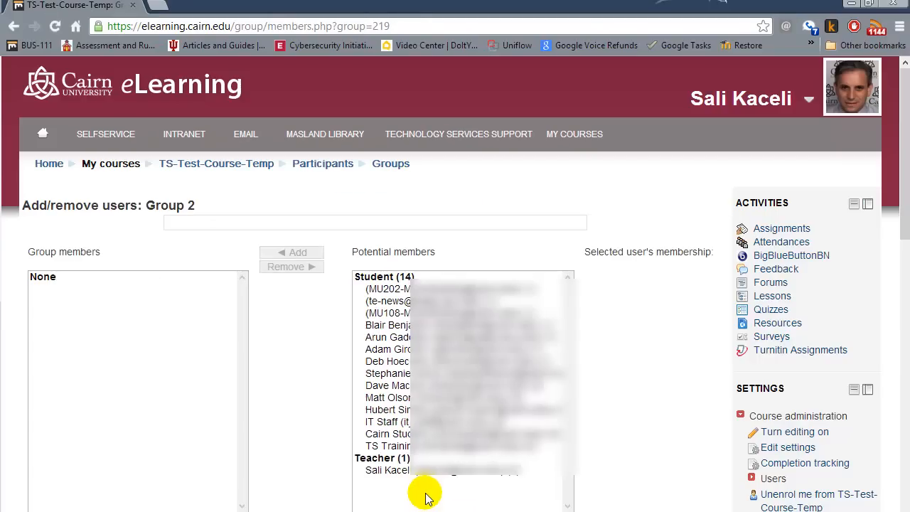
Shift-select a block of eight potential students and add them to Group 2.
{"action": "left_click", "coordinate": [386, 373]}
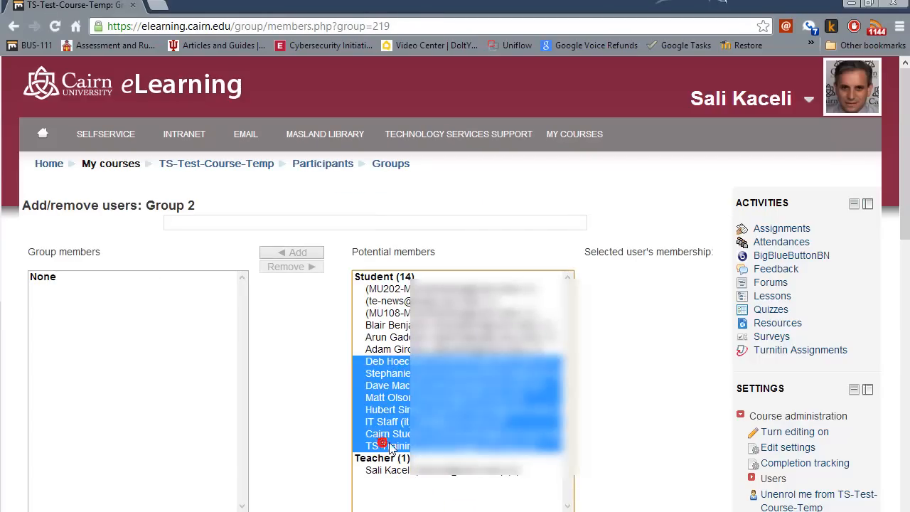
{"action": "left_click", "coordinate": [291, 253]}
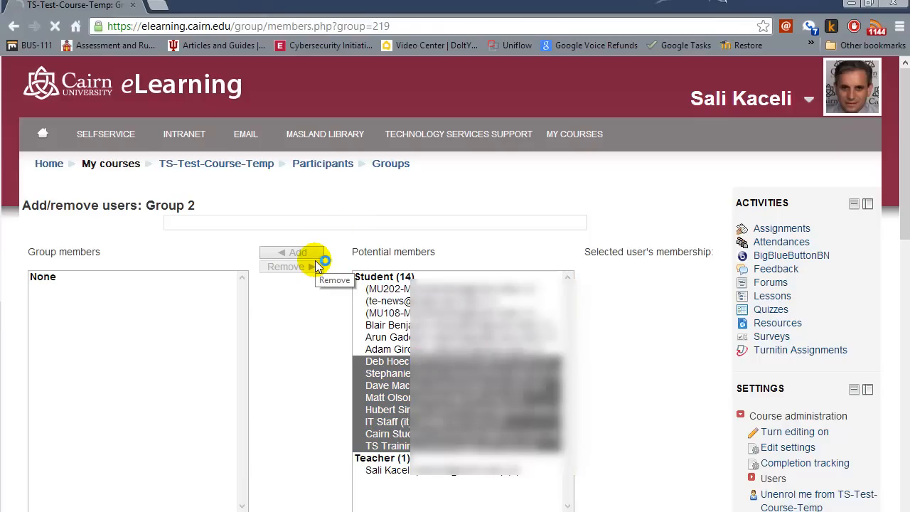
{"action": "left_click", "coordinate": [292, 253]}
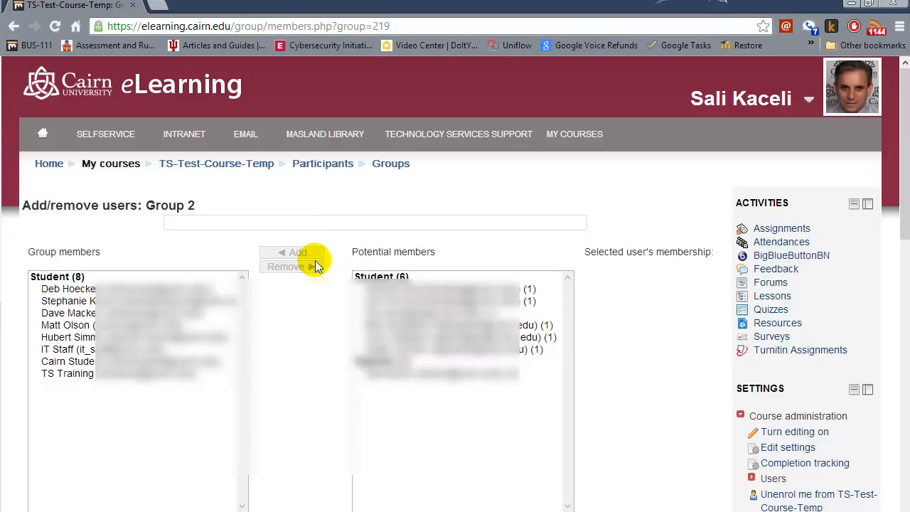
{"action": "mouse_move", "coordinate": [259, 188]}
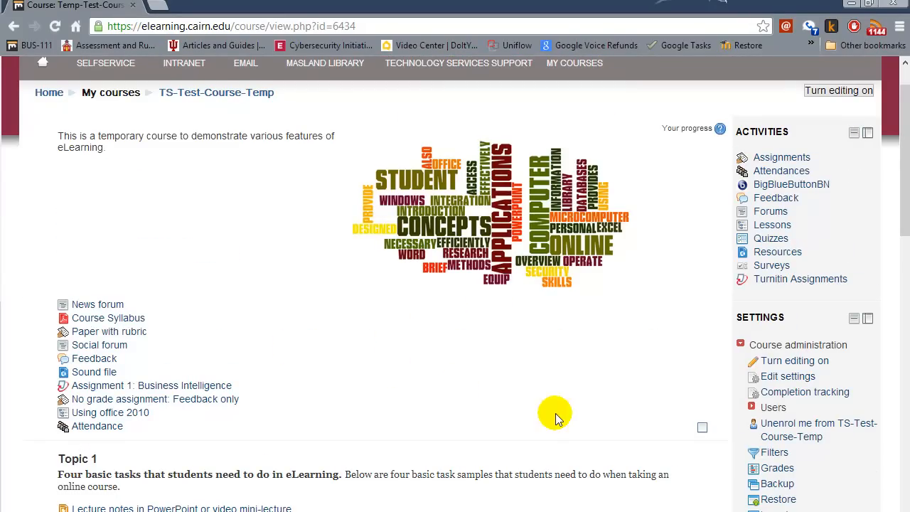
{"action": "mouse_move", "coordinate": [503, 356]}
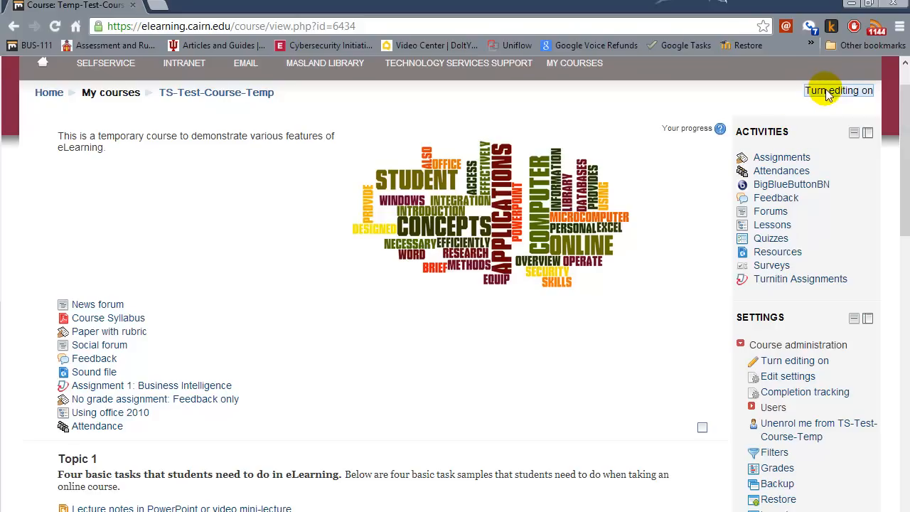
Turn course editing on and choose Forum as the activity type to add.
{"action": "left_click", "coordinate": [839, 91]}
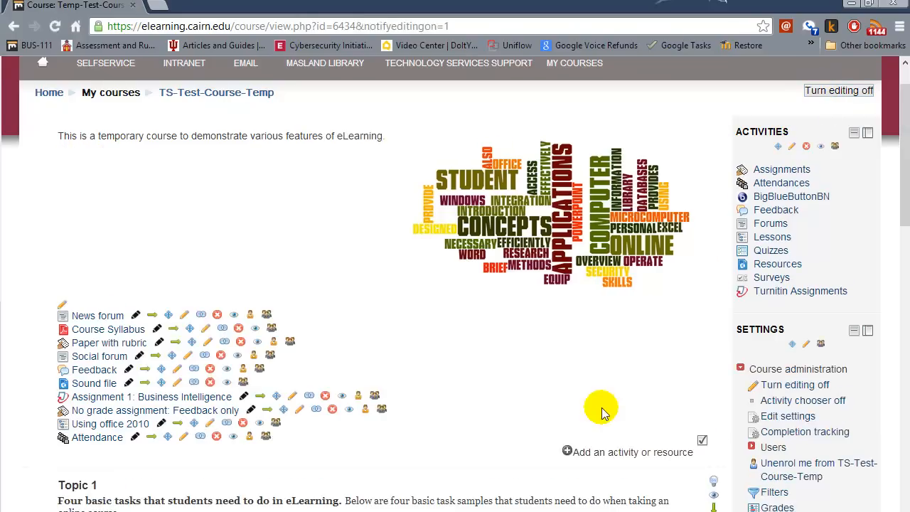
{"action": "scroll", "scroll_direction": "down", "scroll_amount": 3}
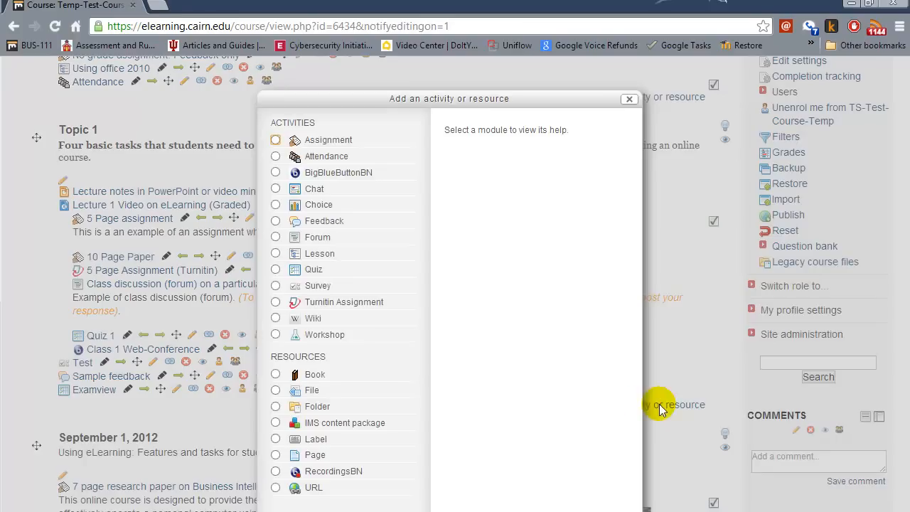
{"action": "left_click", "coordinate": [275, 236]}
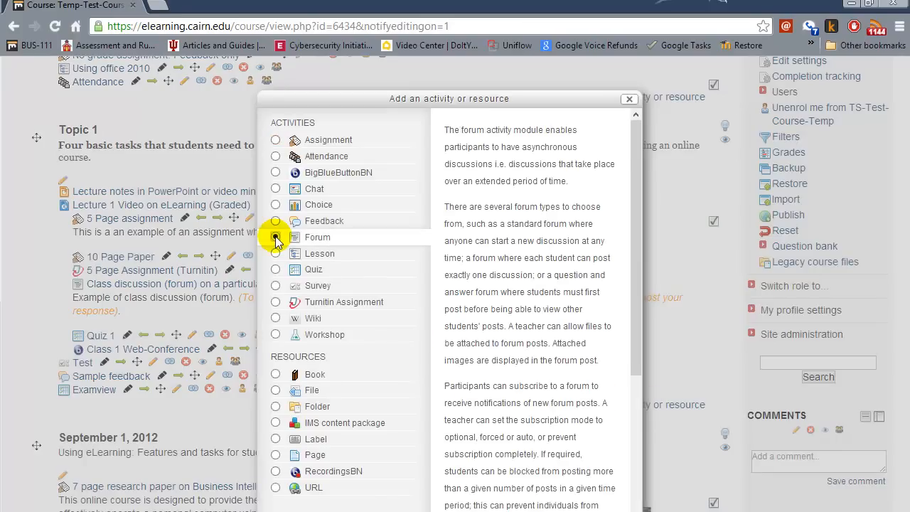
{"action": "left_click", "coordinate": [275, 236]}
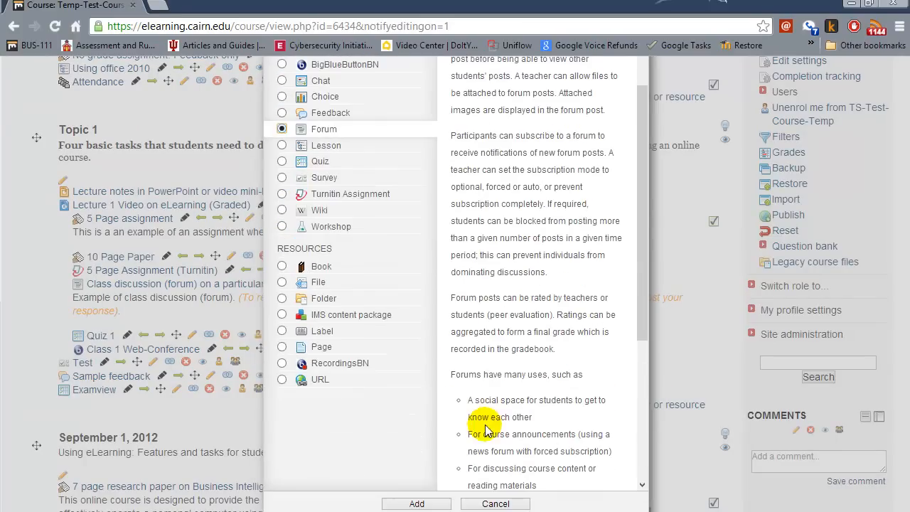
Name the new forum 'Week 1 discussions' and set Subscription mode to Forced subscription.
{"action": "left_click", "coordinate": [415, 503]}
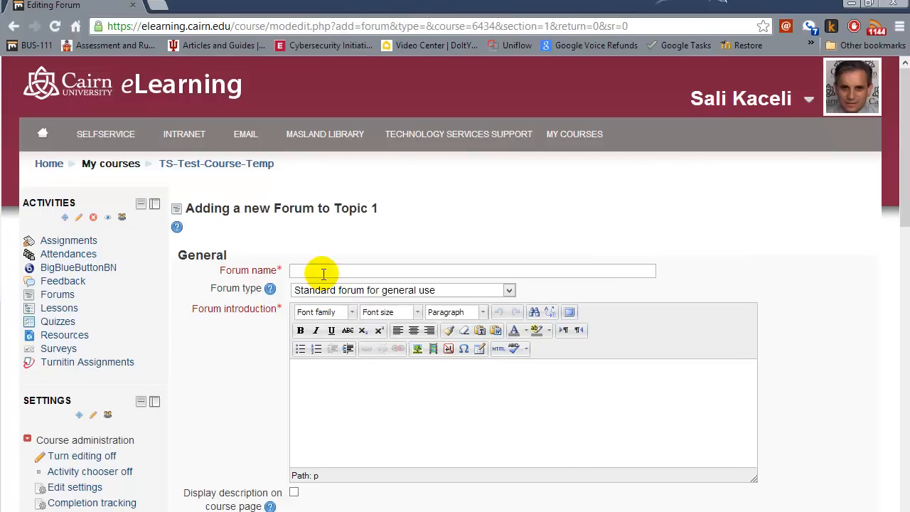
{"action": "type", "text": "Week 1 discussions"}
{"action": "type", "text": "This is the forum for week 1. Everyone should participate responding....."}
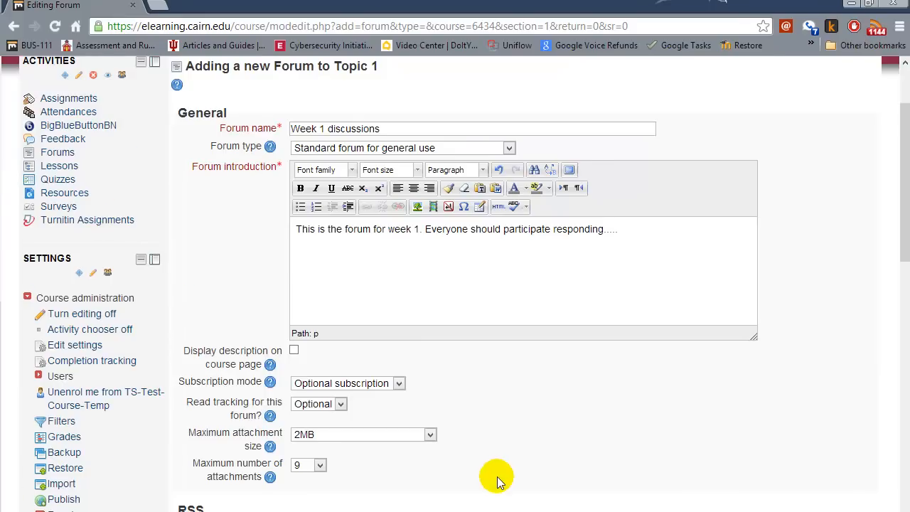
{"action": "scroll", "scroll_direction": "down", "scroll_amount": 3}
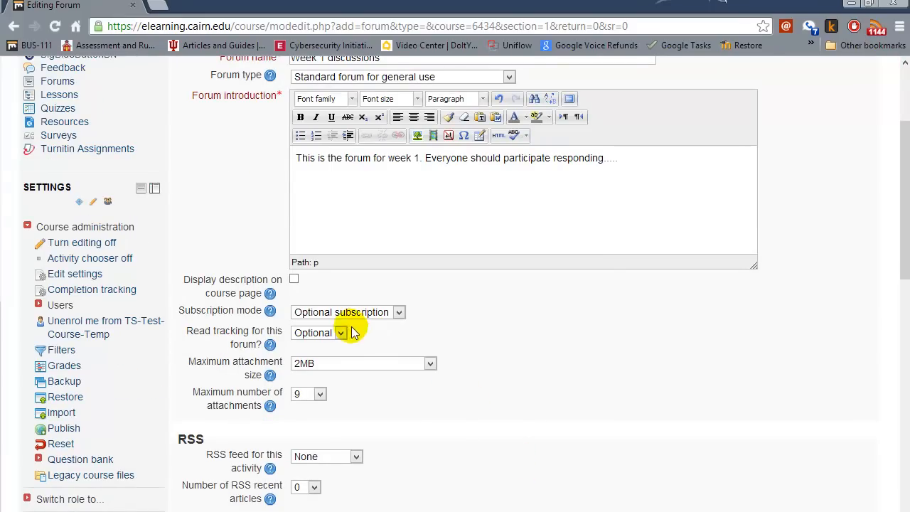
{"action": "left_click", "coordinate": [398, 312]}
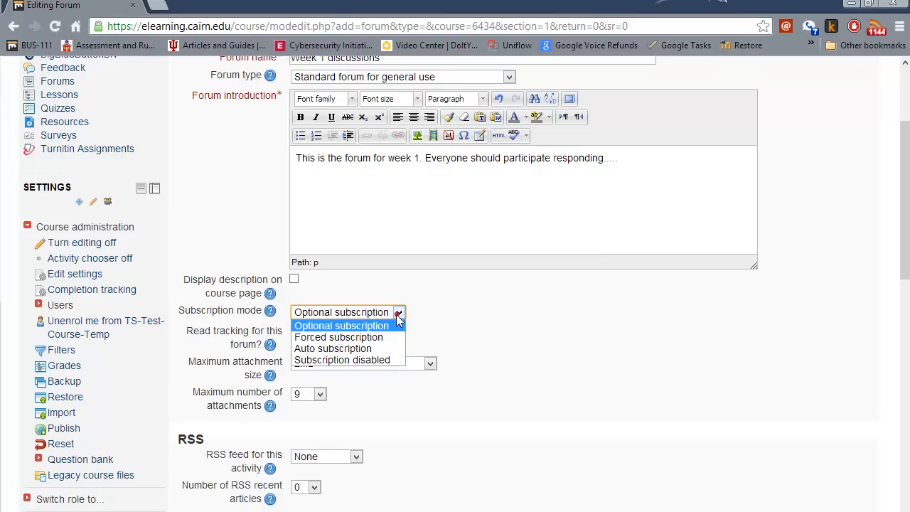
{"action": "mouse_move", "coordinate": [338, 337]}
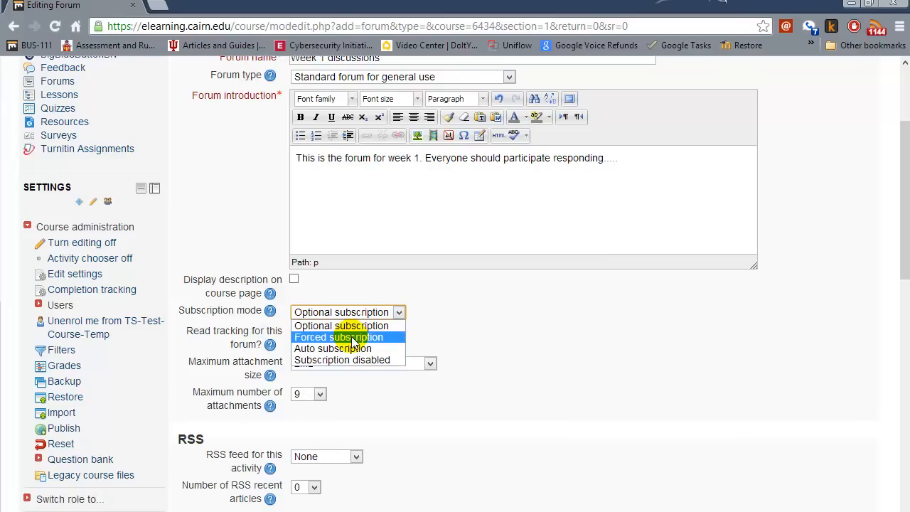
{"action": "left_click", "coordinate": [339, 337]}
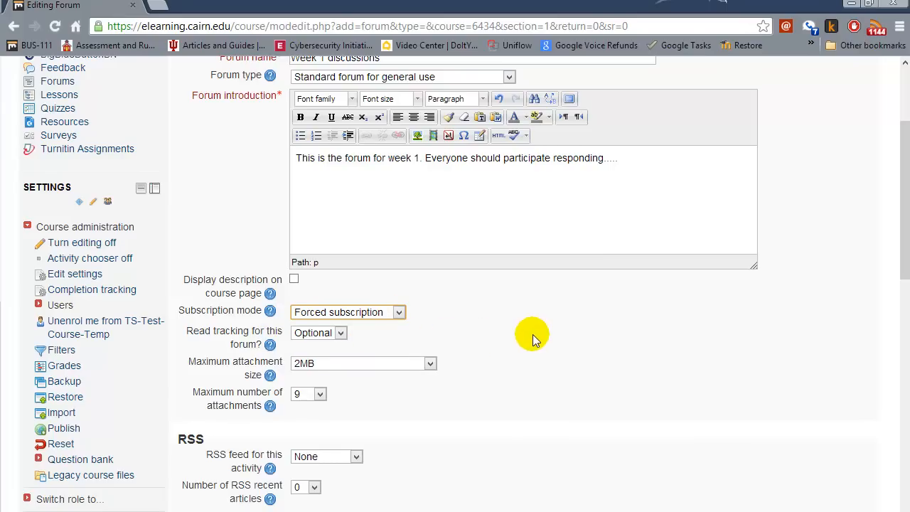
{"action": "scroll", "scroll_direction": "down", "scroll_amount": 3}
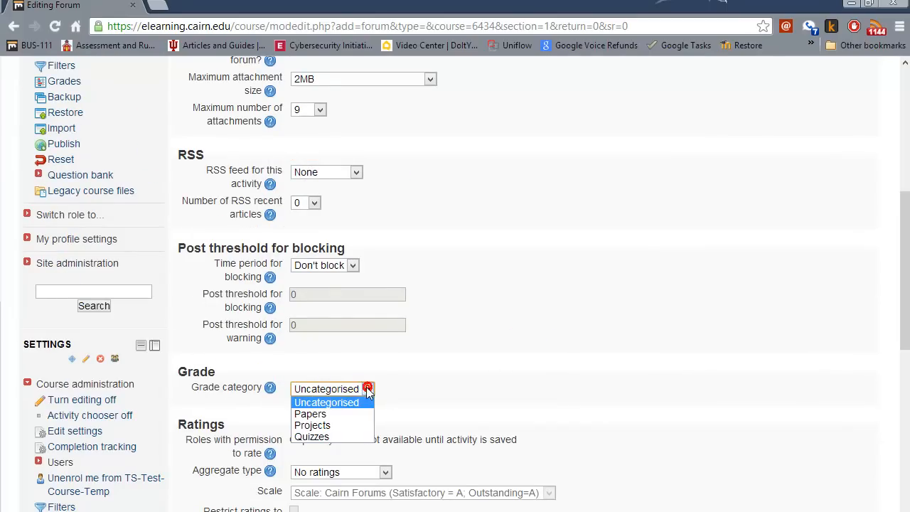
{"action": "mouse_move", "coordinate": [312, 425]}
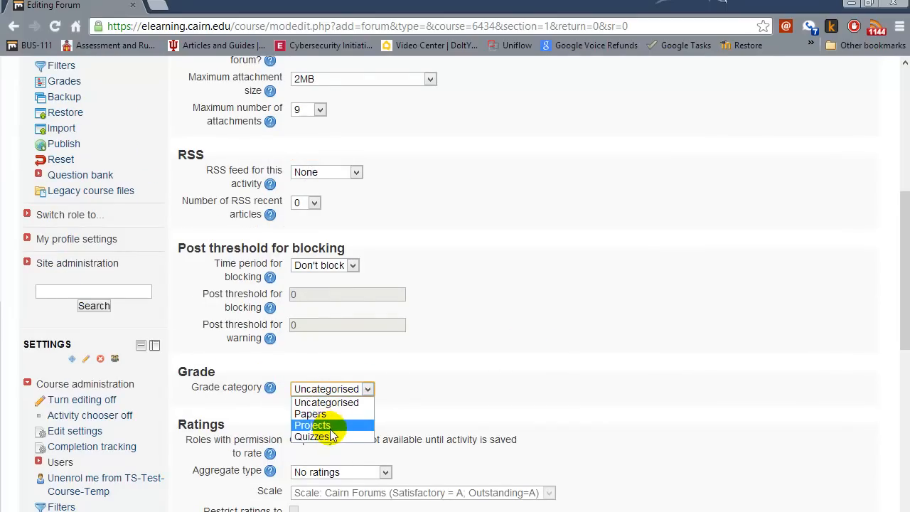
{"action": "mouse_move", "coordinate": [327, 402]}
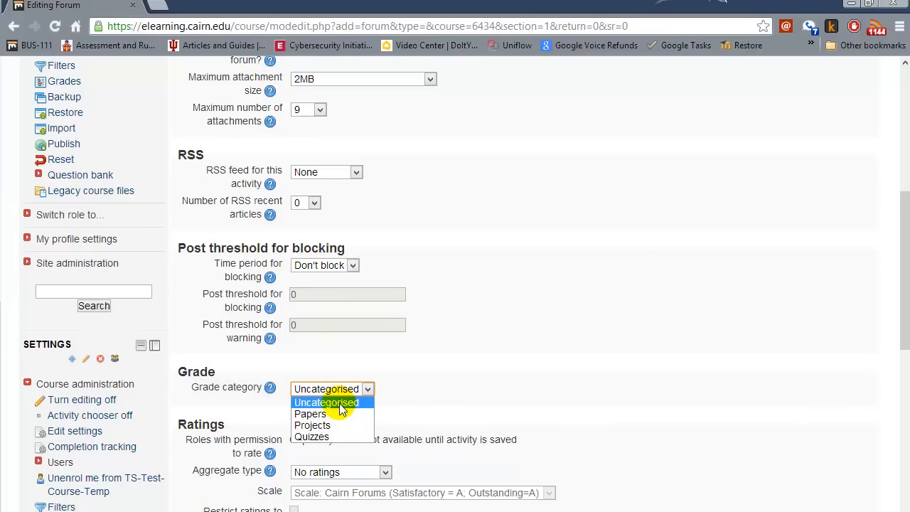
Set grade category Projects, Average of ratings aggregation, and the Cairn Forums scale.
{"action": "left_click", "coordinate": [312, 425]}
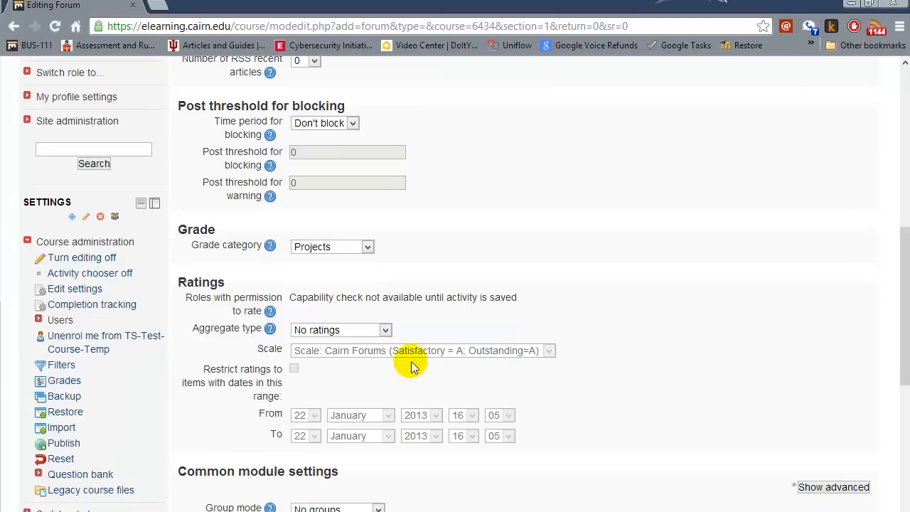
{"action": "left_click", "coordinate": [340, 330]}
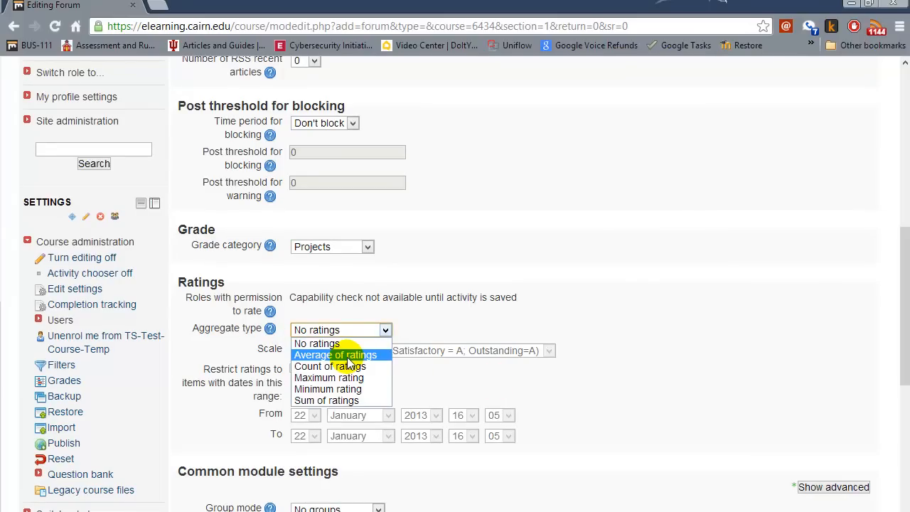
{"action": "left_click", "coordinate": [336, 356]}
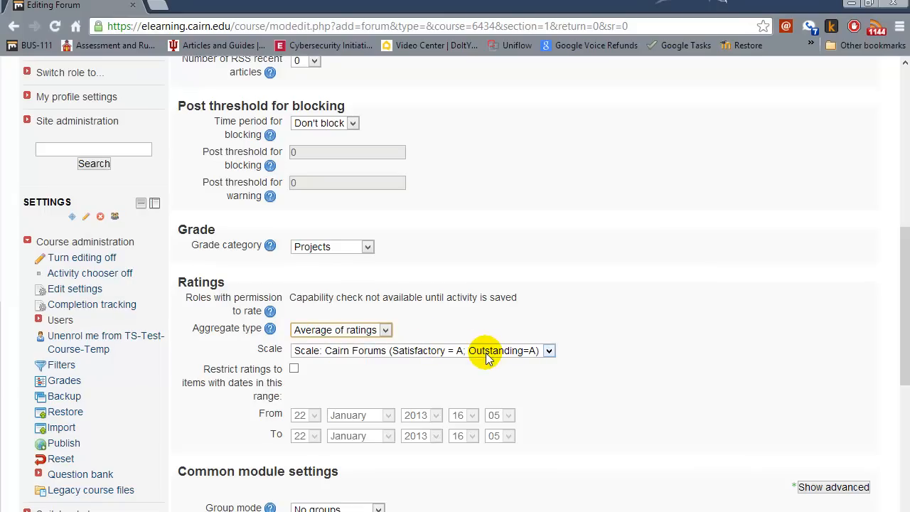
{"action": "left_click", "coordinate": [547, 350]}
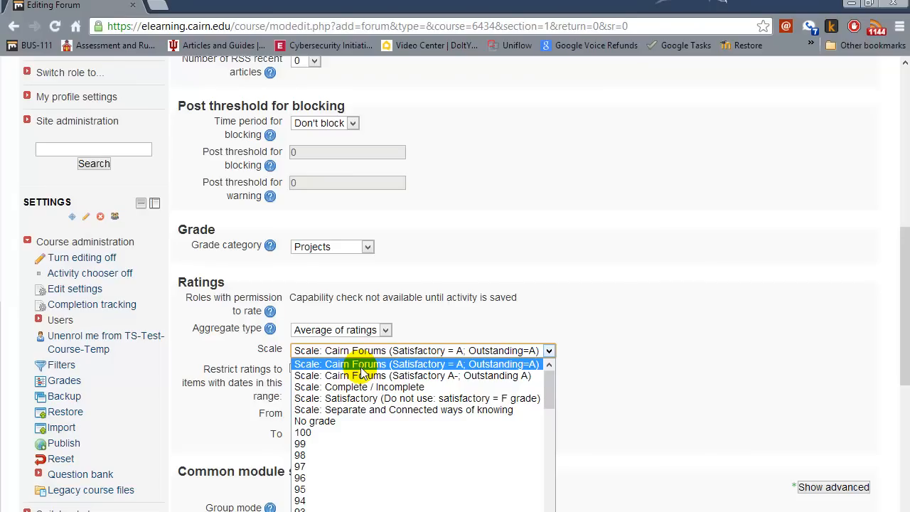
{"action": "mouse_move", "coordinate": [497, 364]}
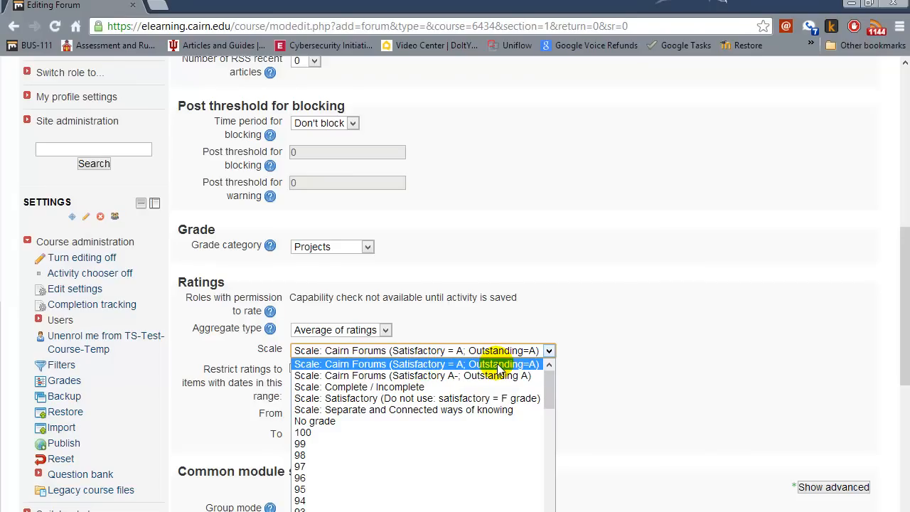
{"action": "mouse_move", "coordinate": [443, 371]}
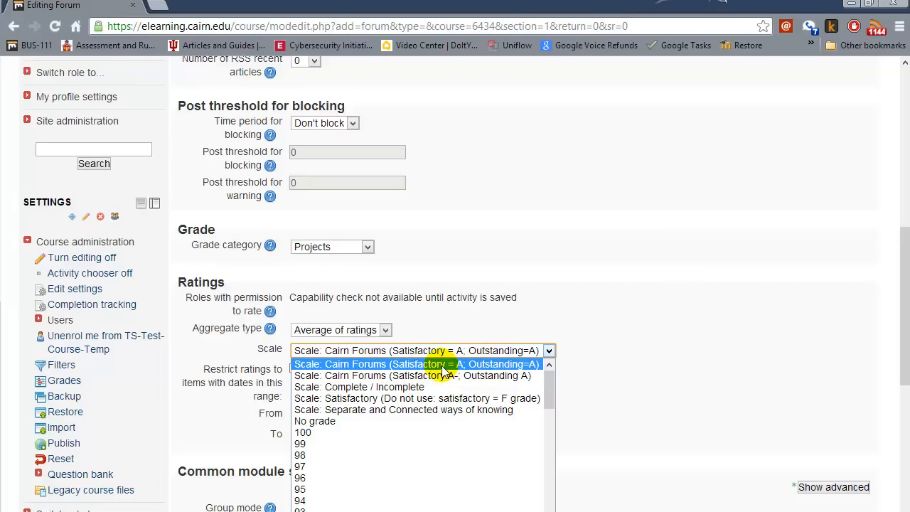
{"action": "left_click", "coordinate": [415, 364]}
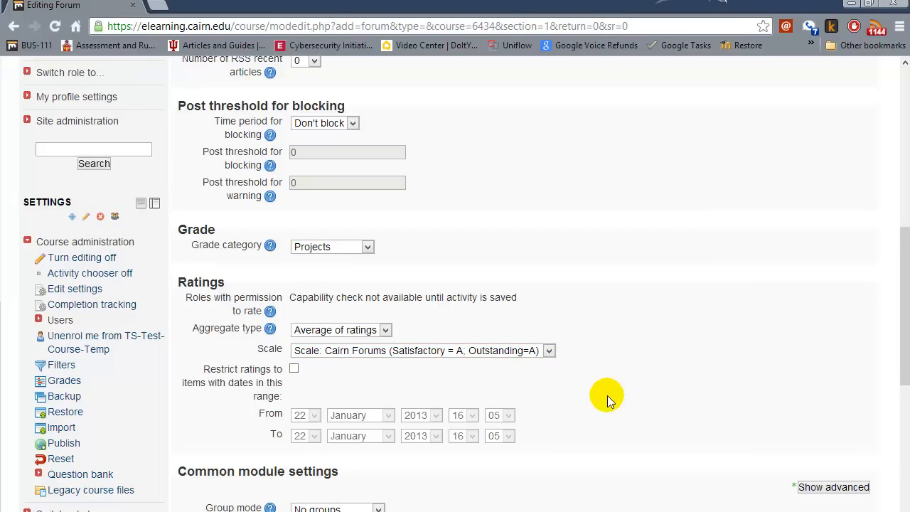
{"action": "mouse_move", "coordinate": [616, 395]}
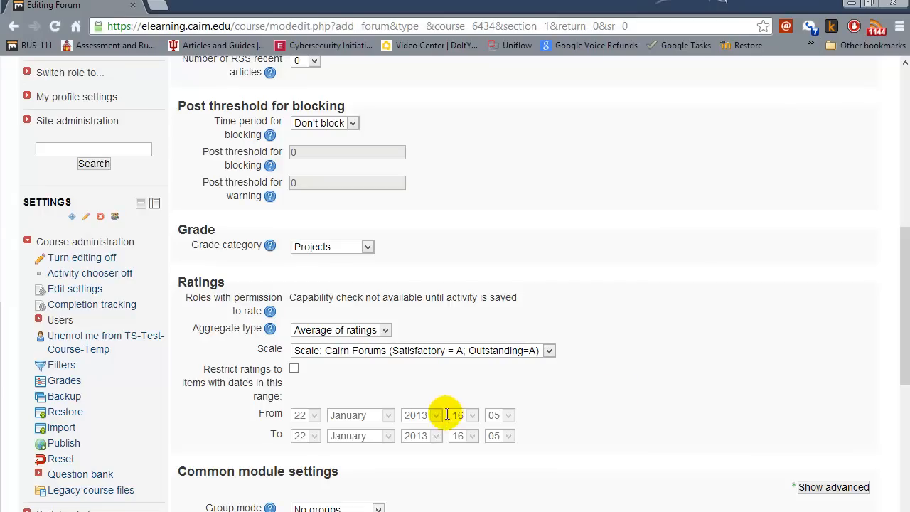
Under Common module settings, set Group mode to Separate groups.
{"action": "scroll", "scroll_direction": "down", "scroll_amount": 3}
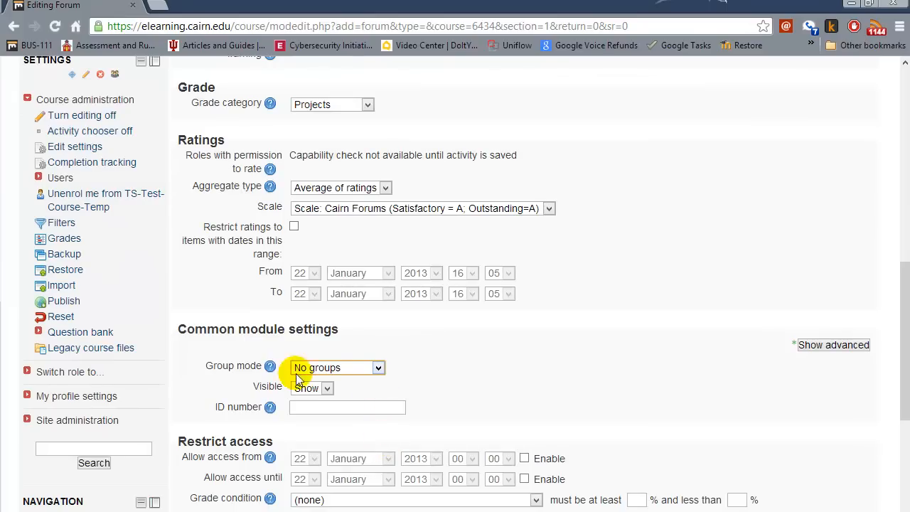
{"action": "mouse_move", "coordinate": [334, 367]}
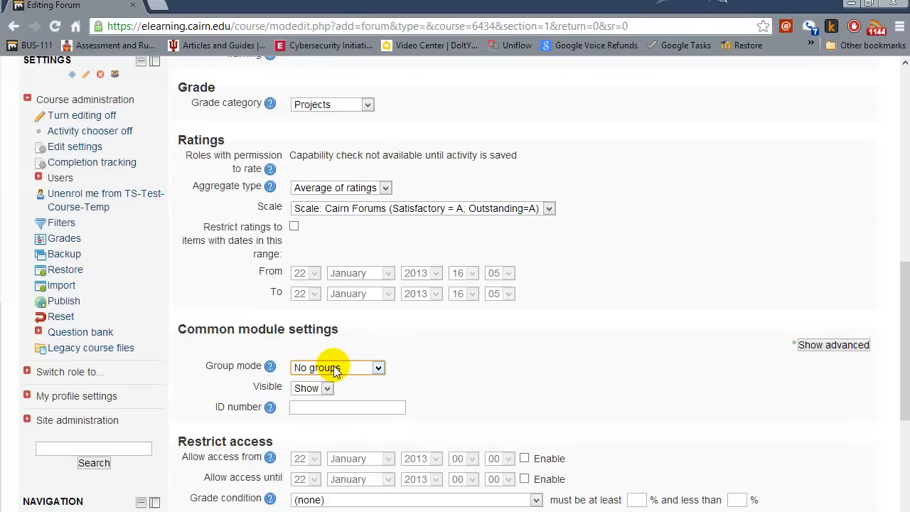
{"action": "left_click", "coordinate": [338, 366]}
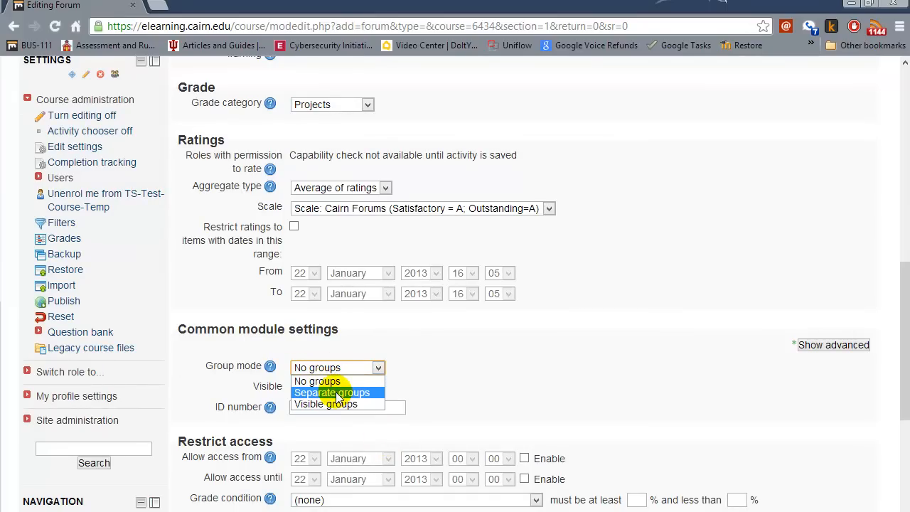
{"action": "left_click", "coordinate": [332, 393]}
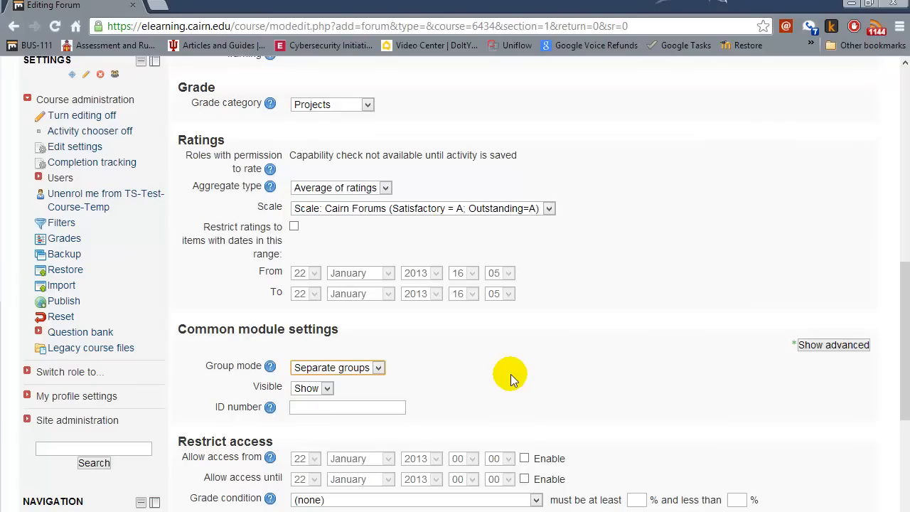
{"action": "mouse_move", "coordinate": [398, 373]}
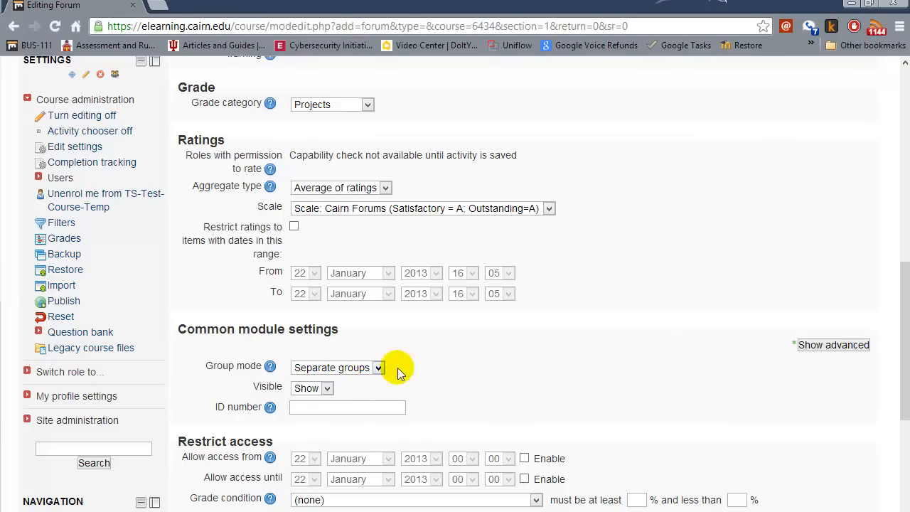
Set completion tracking to conditions-based, requiring 3 posts, and save the forum.
{"action": "scroll", "scroll_direction": "down", "scroll_amount": 3}
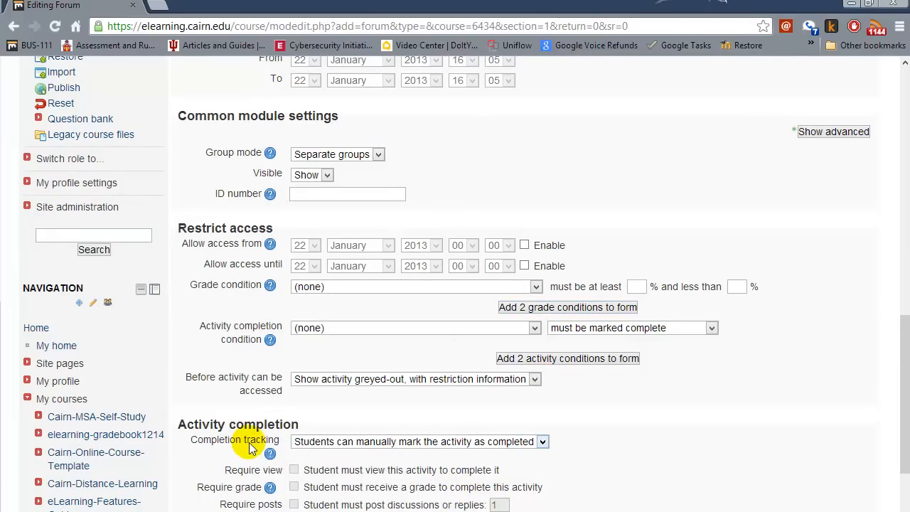
{"action": "mouse_move", "coordinate": [553, 471]}
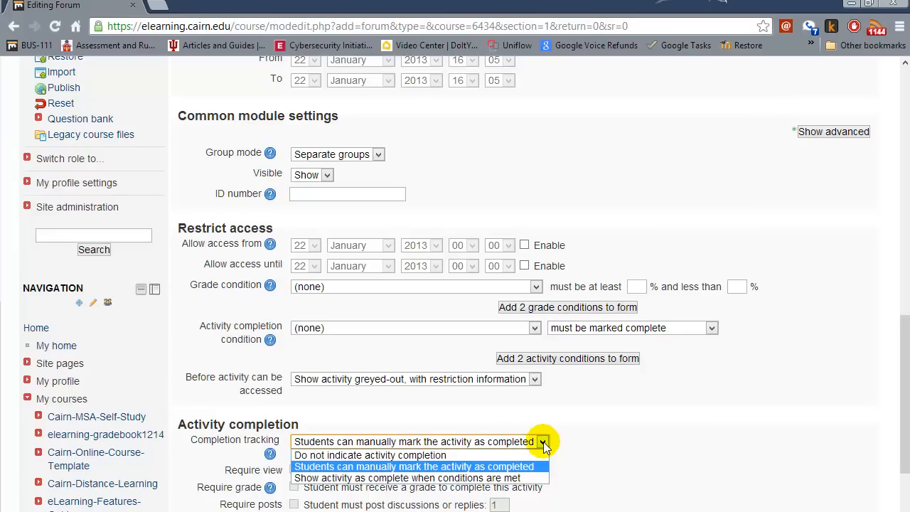
{"action": "mouse_move", "coordinate": [466, 477]}
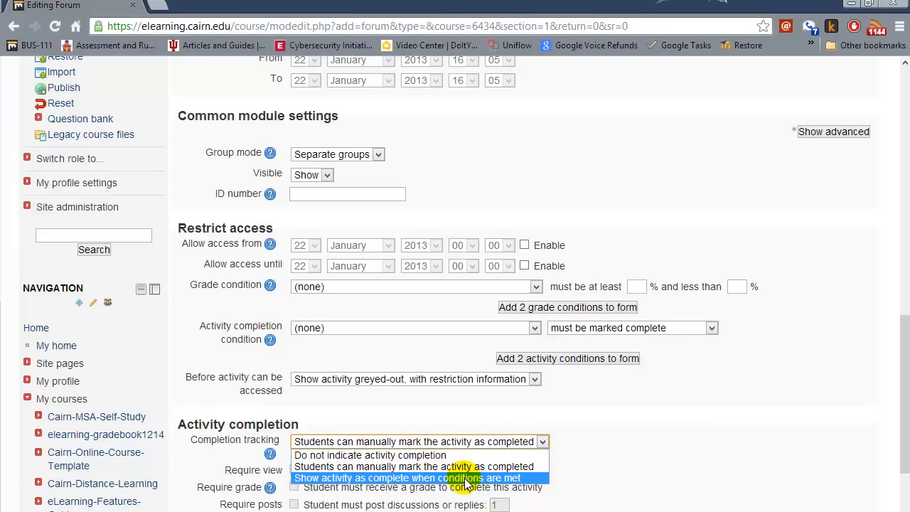
{"action": "left_click", "coordinate": [403, 477]}
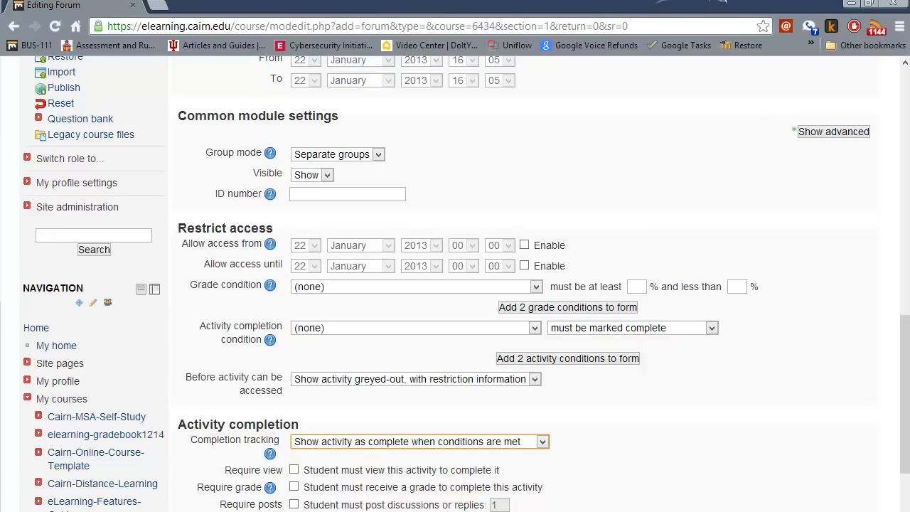
{"action": "left_click", "coordinate": [294, 505]}
{"action": "type", "text": "3"}
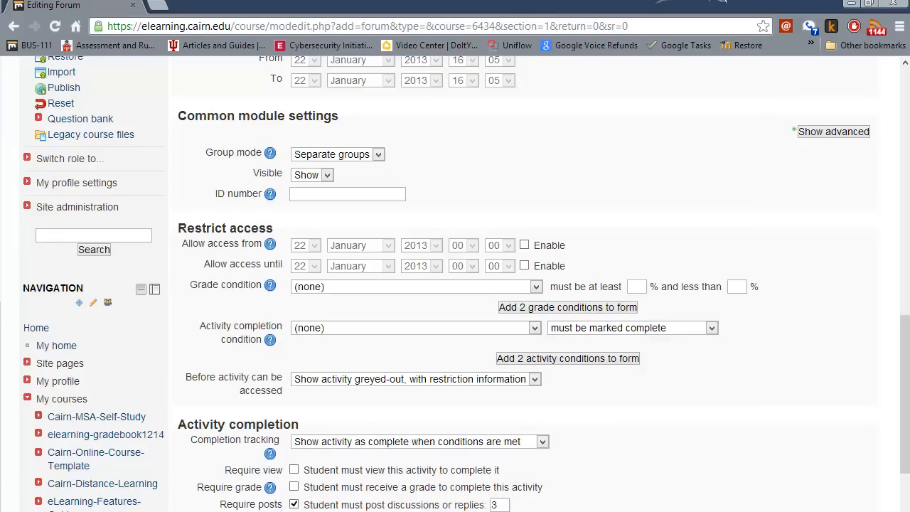
{"action": "mouse_move", "coordinate": [392, 469]}
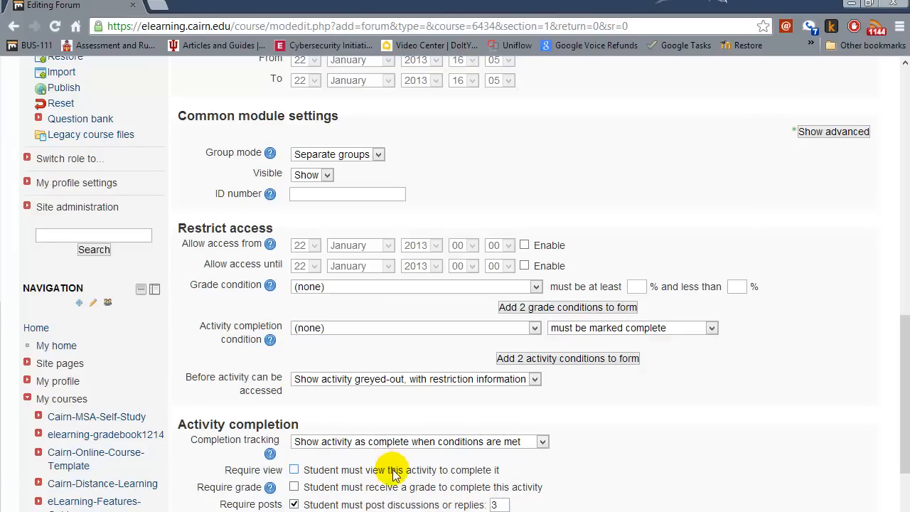
{"action": "scroll", "scroll_direction": "up", "scroll_amount": 3}
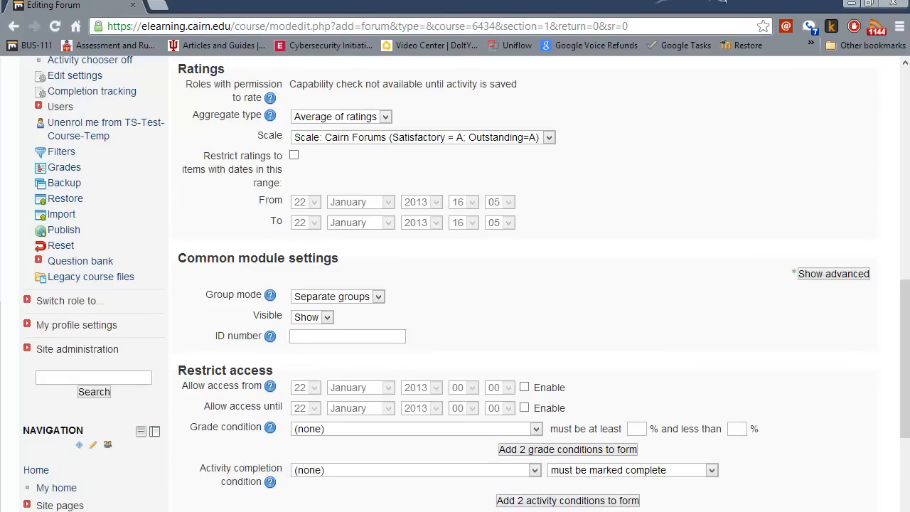
{"action": "scroll", "scroll_direction": "down", "scroll_amount": 3}
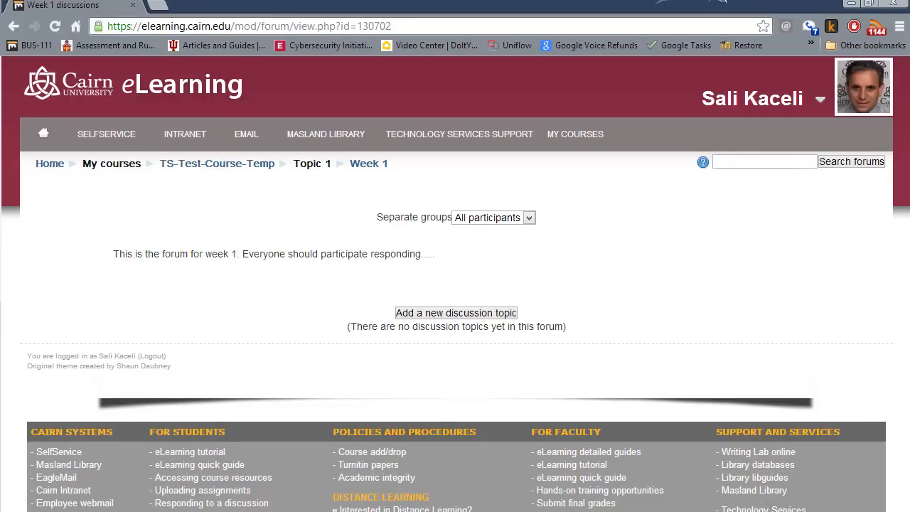
{"action": "mouse_move", "coordinate": [549, 272]}
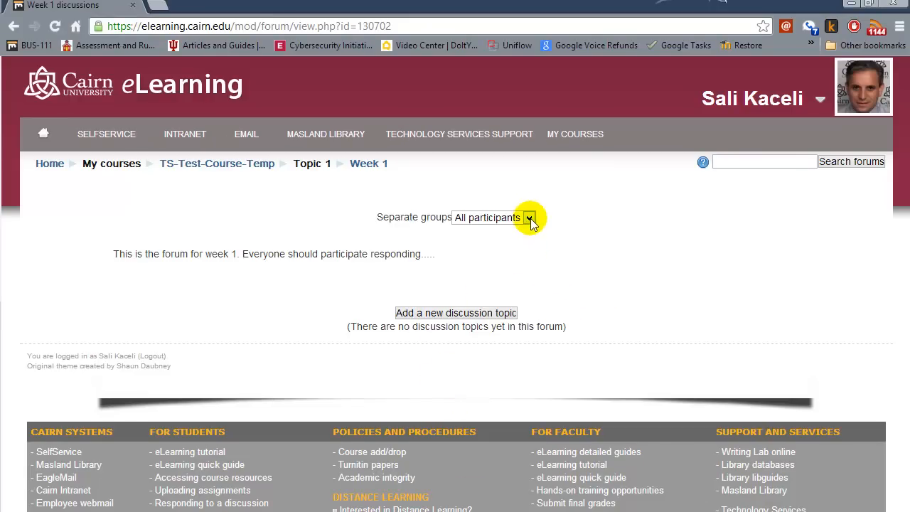
{"action": "mouse_move", "coordinate": [455, 313]}
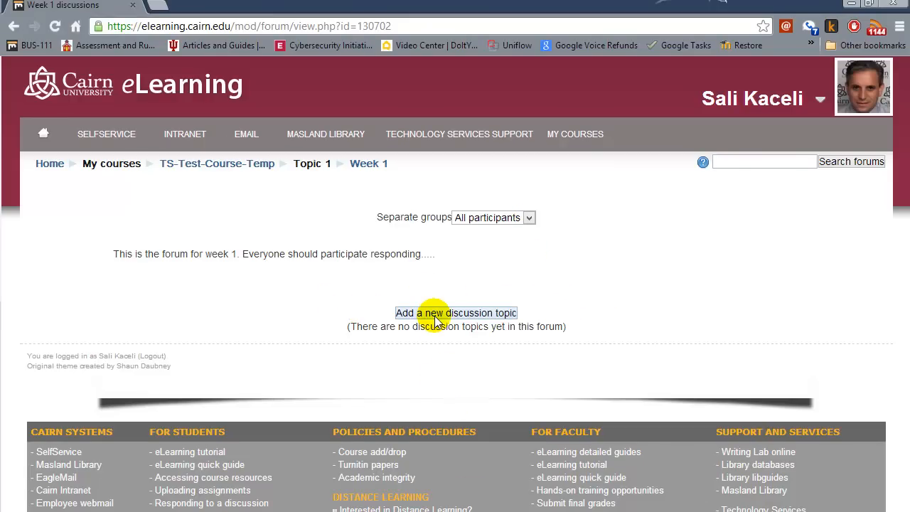
{"action": "mouse_move", "coordinate": [273, 247]}
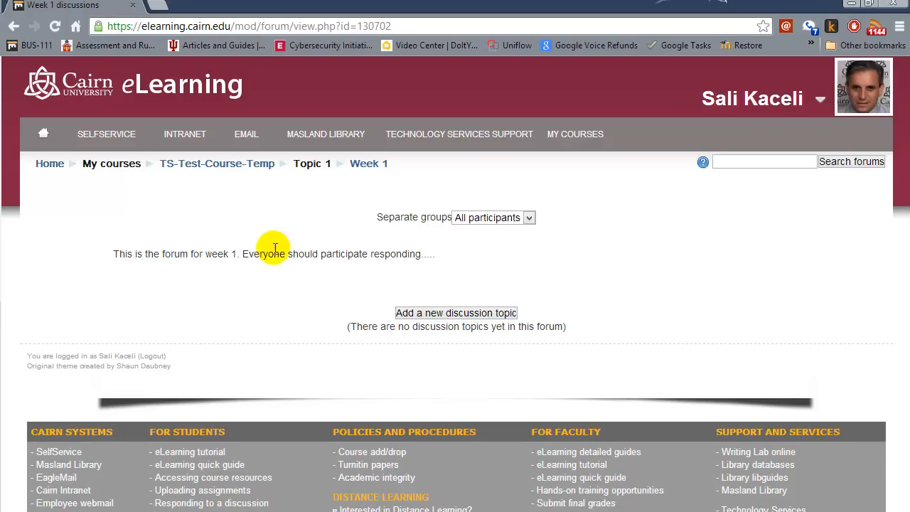
{"action": "mouse_move", "coordinate": [423, 309]}
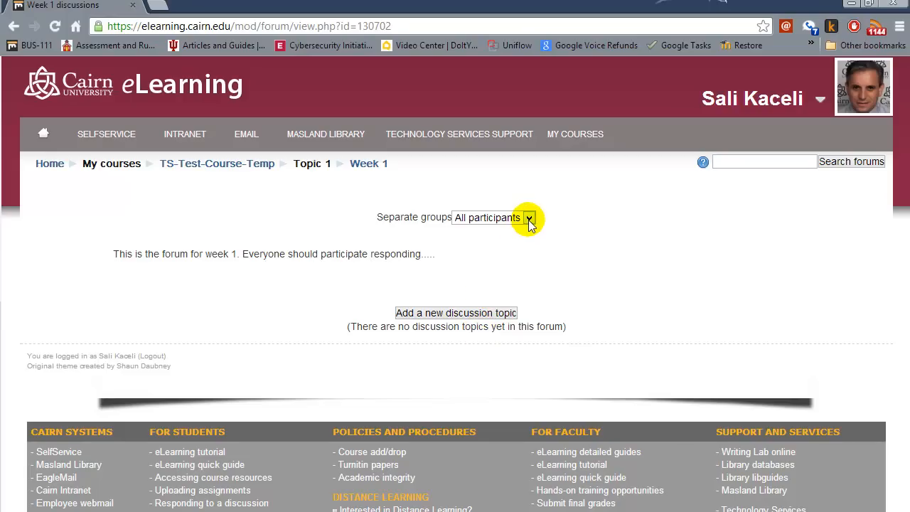
View the forum as Group 1, then as Group 2, via the Separate groups selector.
{"action": "left_click", "coordinate": [529, 217]}
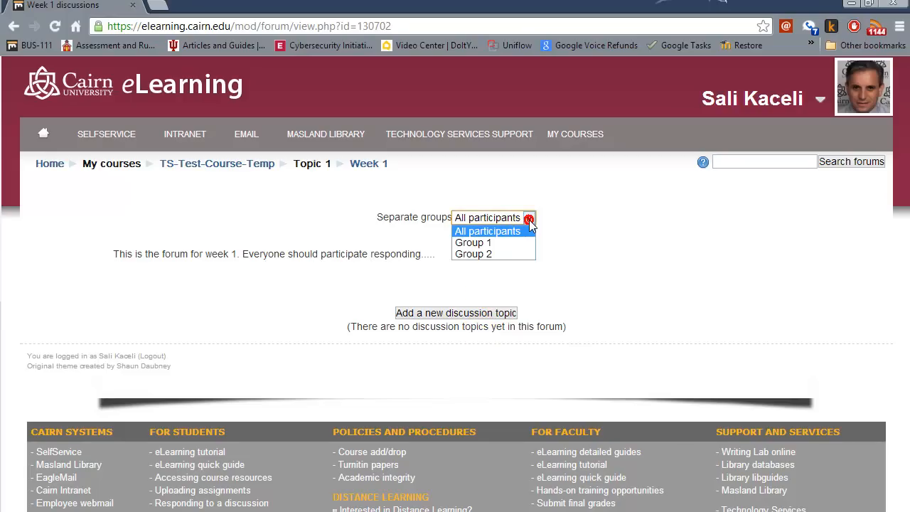
{"action": "mouse_move", "coordinate": [401, 227]}
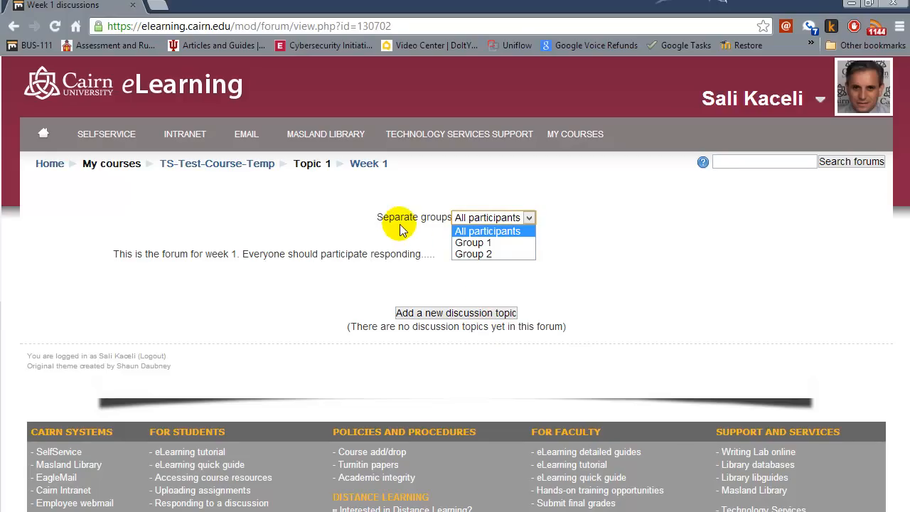
{"action": "mouse_move", "coordinate": [472, 242]}
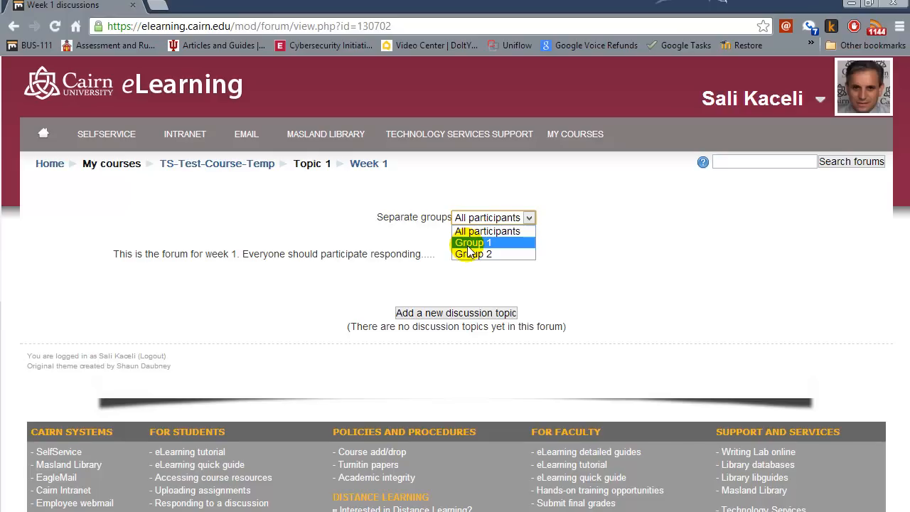
{"action": "left_click", "coordinate": [472, 241]}
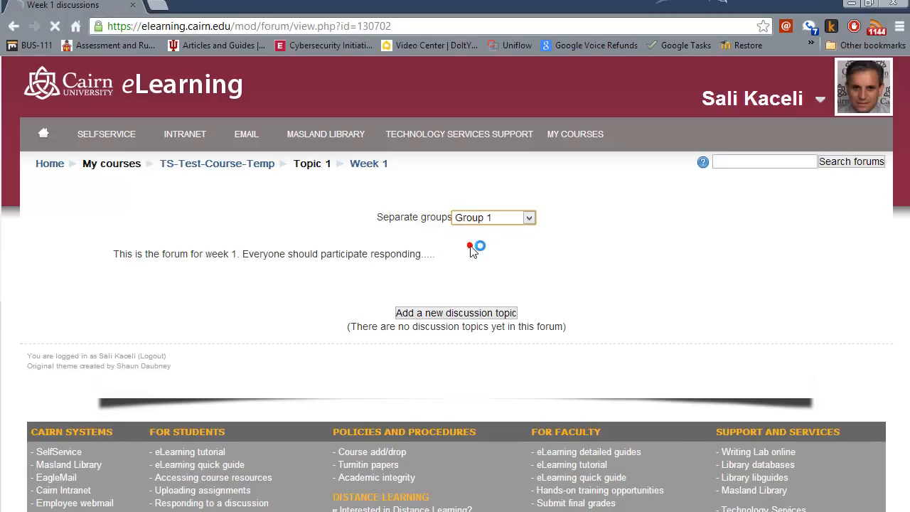
{"action": "left_click", "coordinate": [528, 218]}
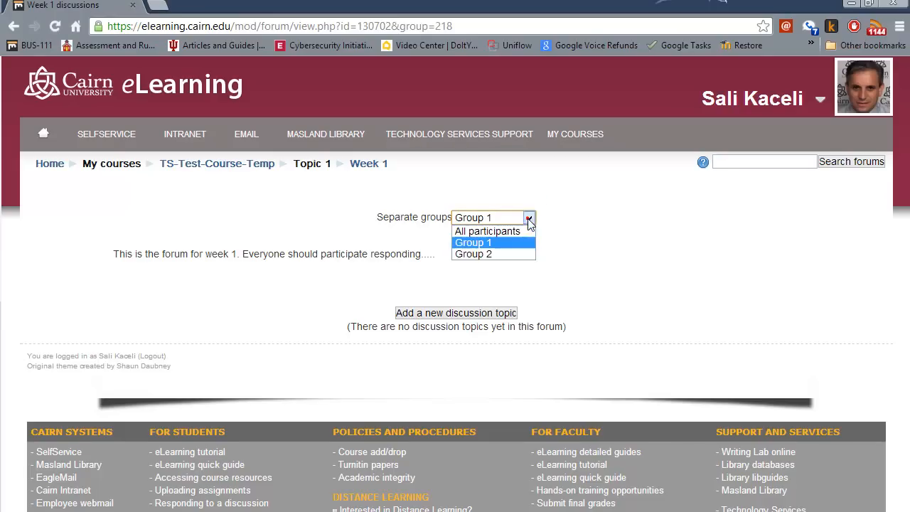
{"action": "left_click", "coordinate": [472, 253]}
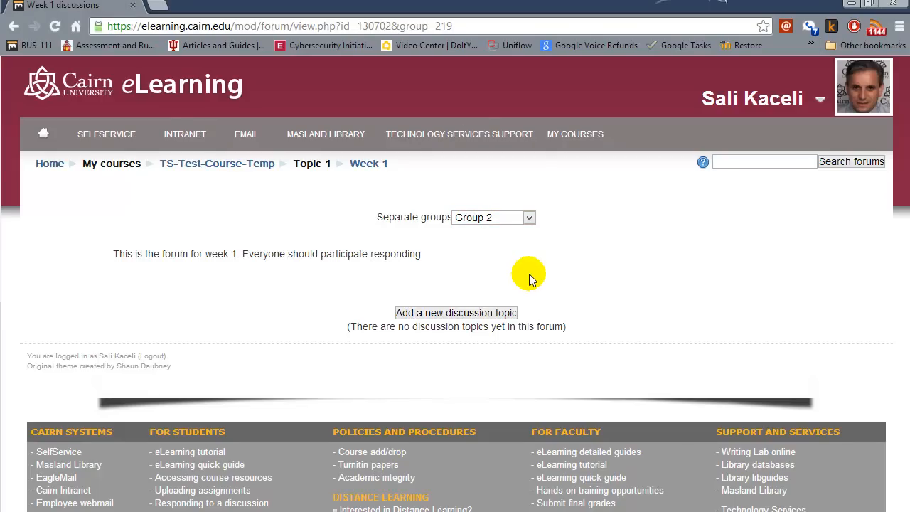
{"action": "mouse_move", "coordinate": [297, 199]}
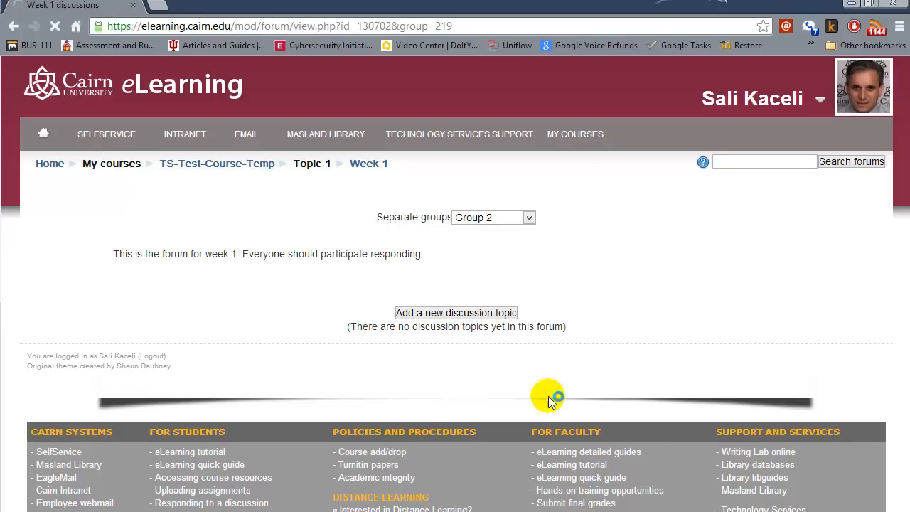
Return to the TS-Test-Course-Temp course home page and scroll to its activities.
{"action": "left_click", "coordinate": [216, 162]}
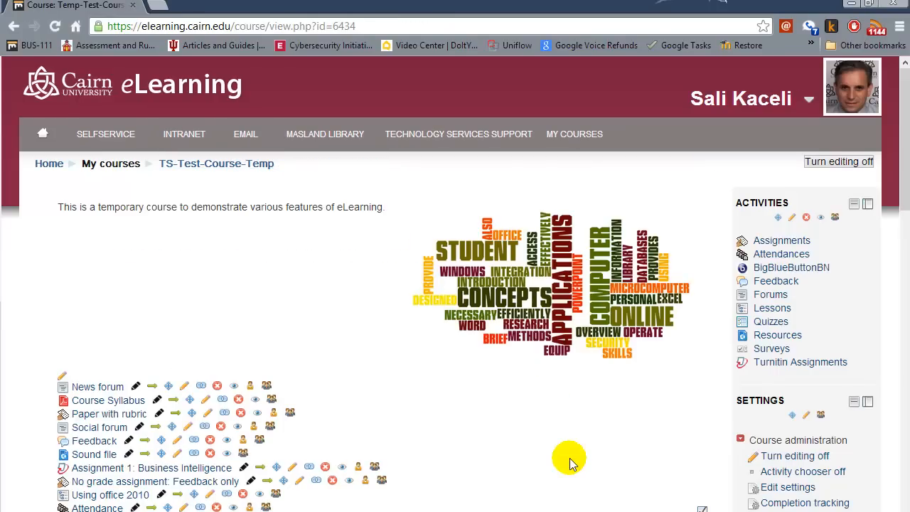
{"action": "mouse_move", "coordinate": [476, 495]}
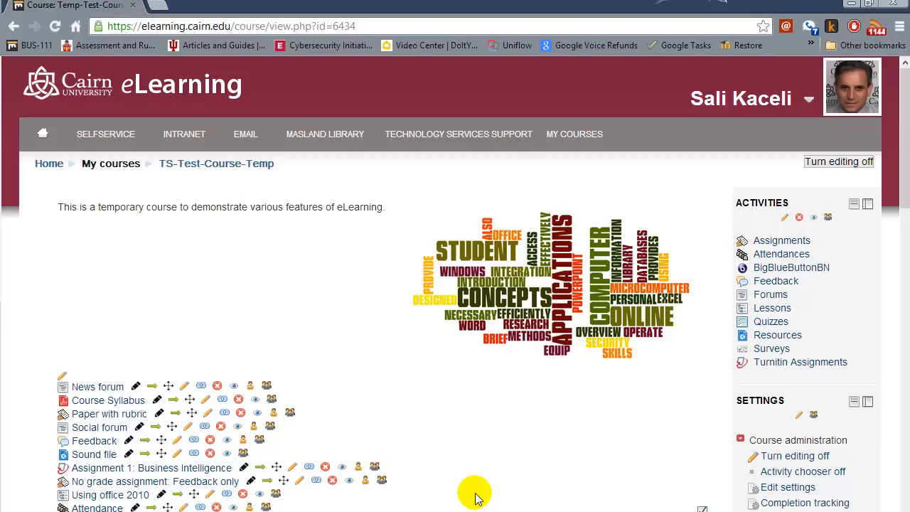
{"action": "mouse_move", "coordinate": [477, 486]}
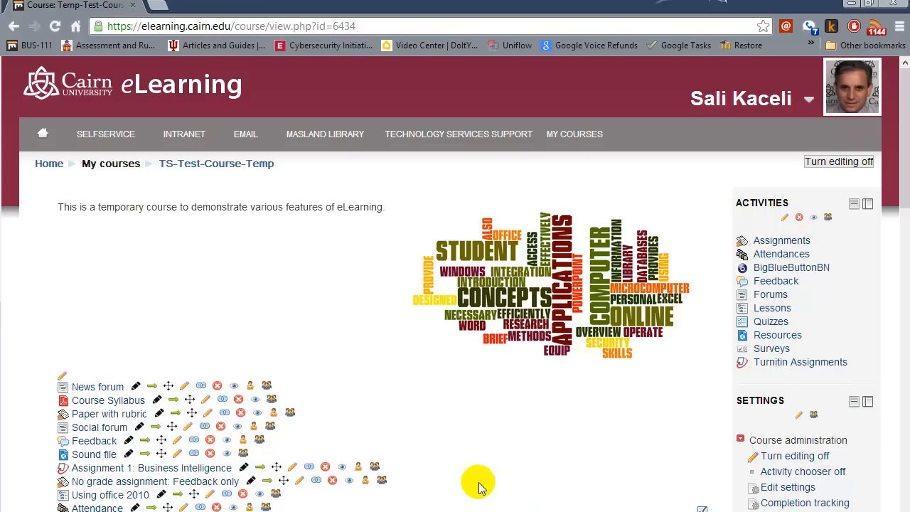
{"action": "mouse_move", "coordinate": [508, 486]}
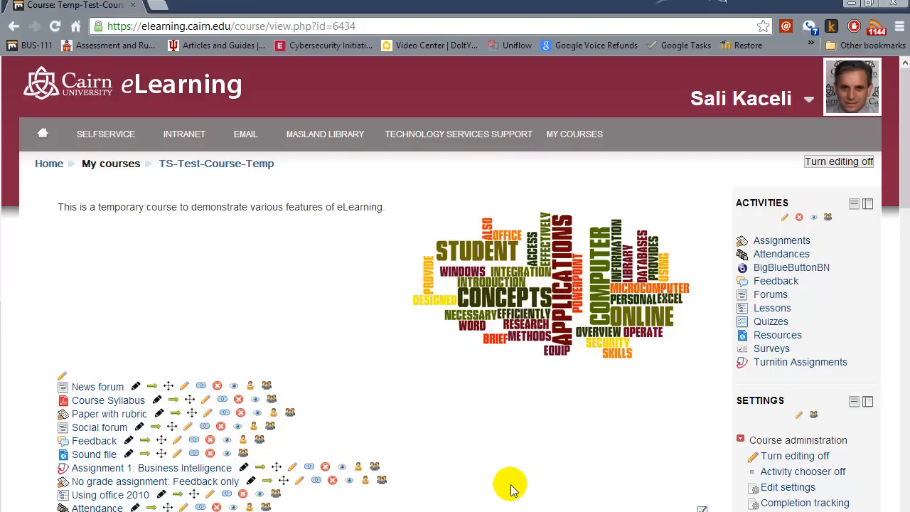
{"action": "scroll", "scroll_direction": "down", "scroll_amount": 3}
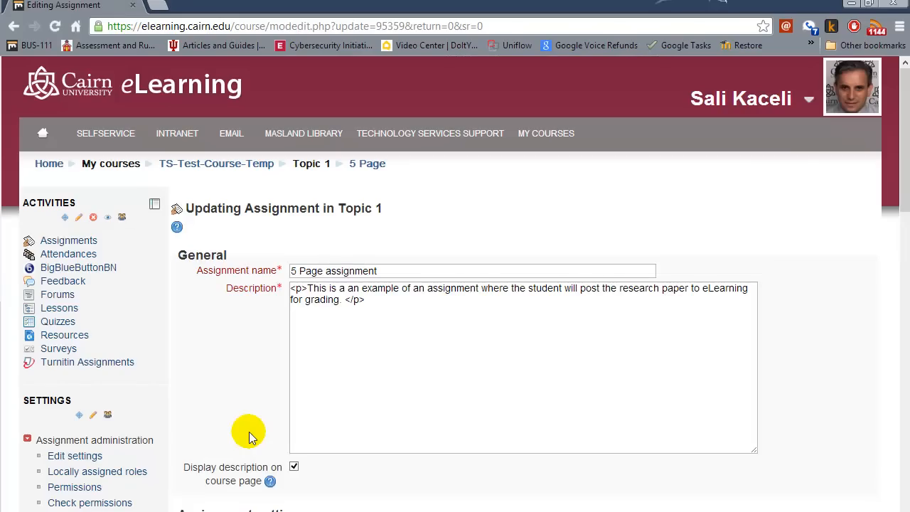
Scroll the 5 Page assignment form to the group mode setting and back up.
{"action": "scroll", "scroll_direction": "down", "scroll_amount": 3}
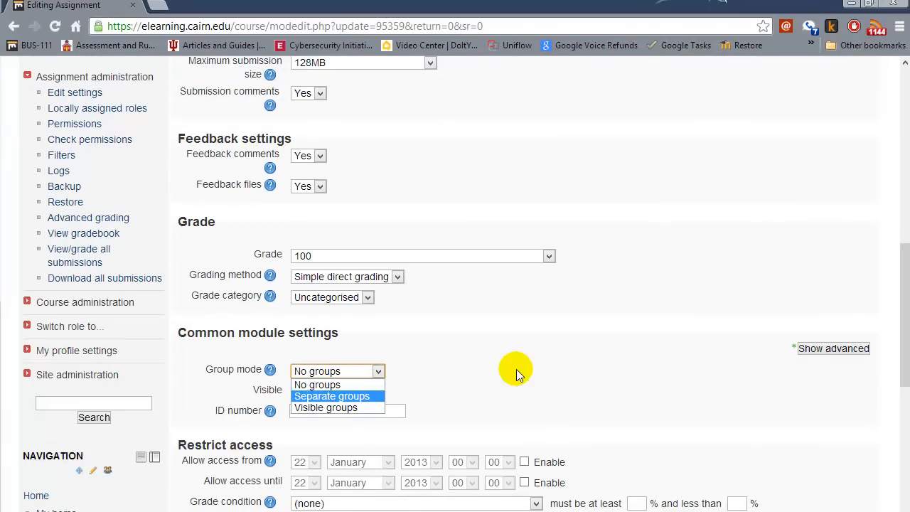
{"action": "scroll", "scroll_direction": "up", "scroll_amount": 3}
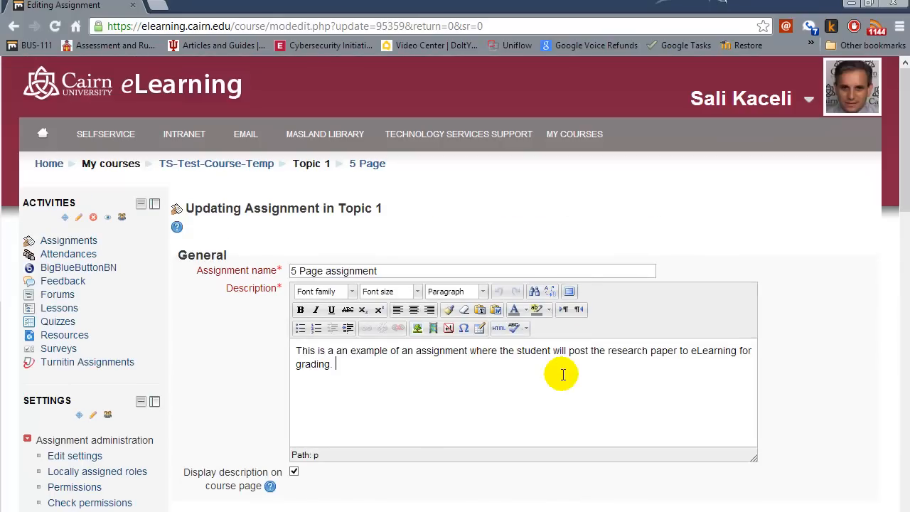
{"action": "mouse_move", "coordinate": [254, 170]}
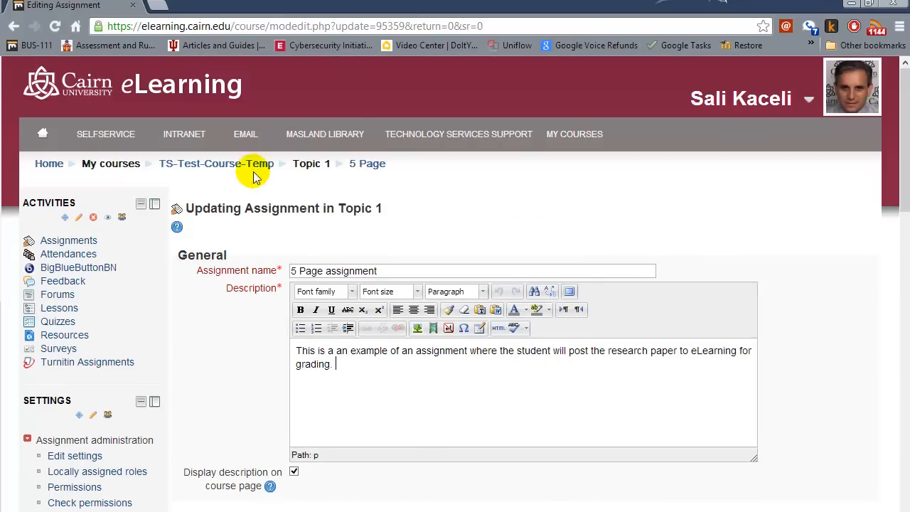